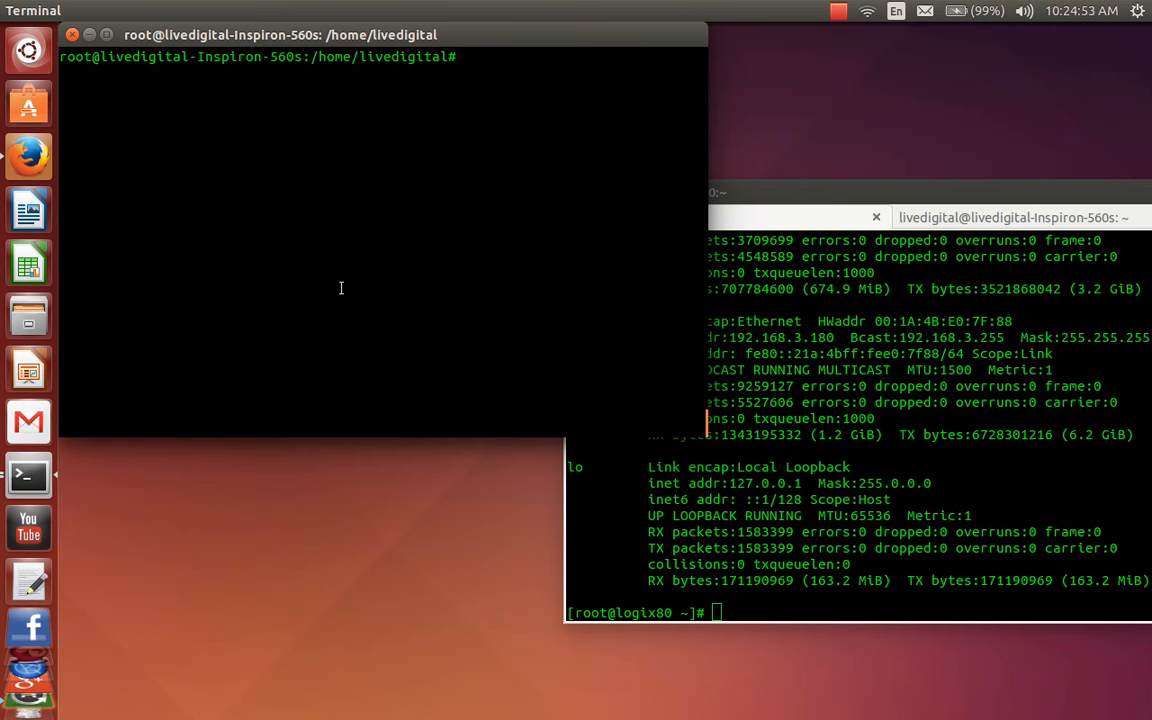
# - Run ifconfig in the root shell, showing wlan0 at 192.168.10.102 and lo
pyautogui.write('i')
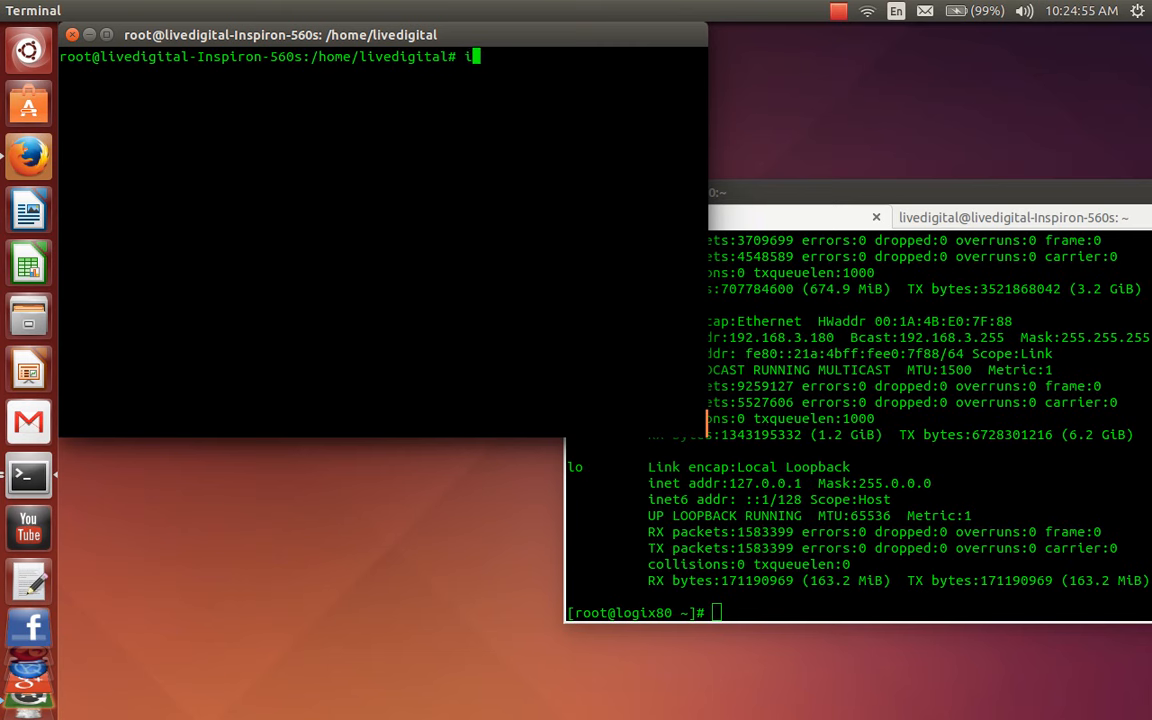
pyautogui.press('Return')
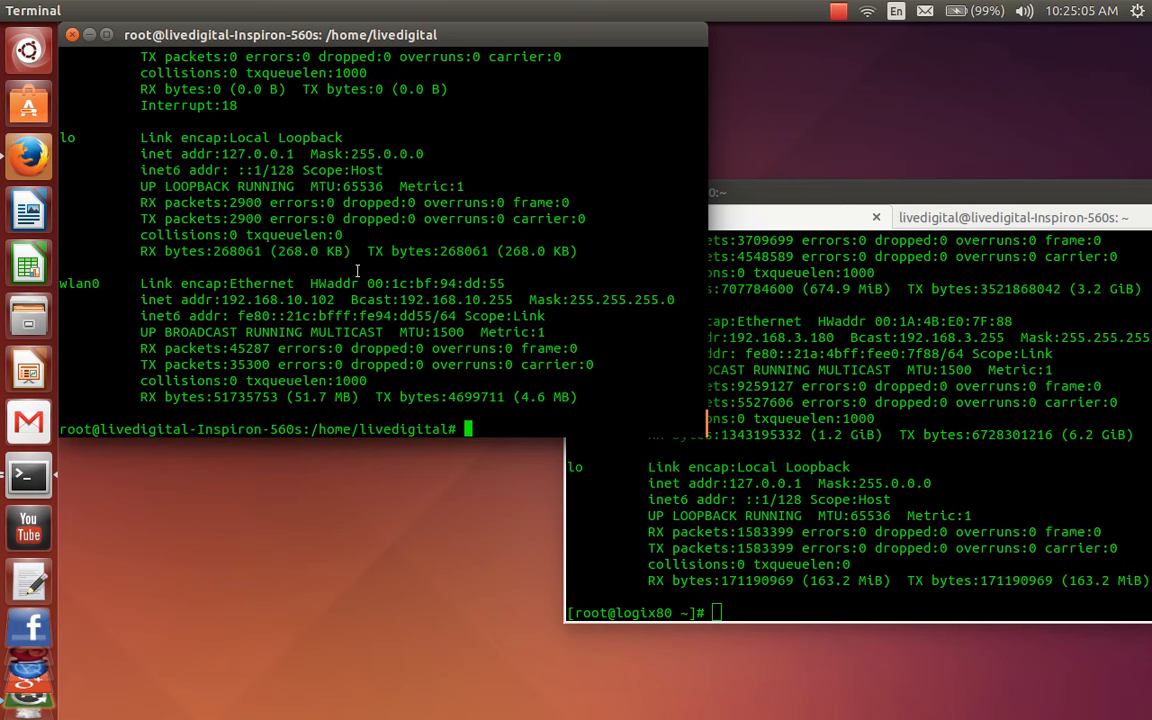
pyautogui.click(720, 192)
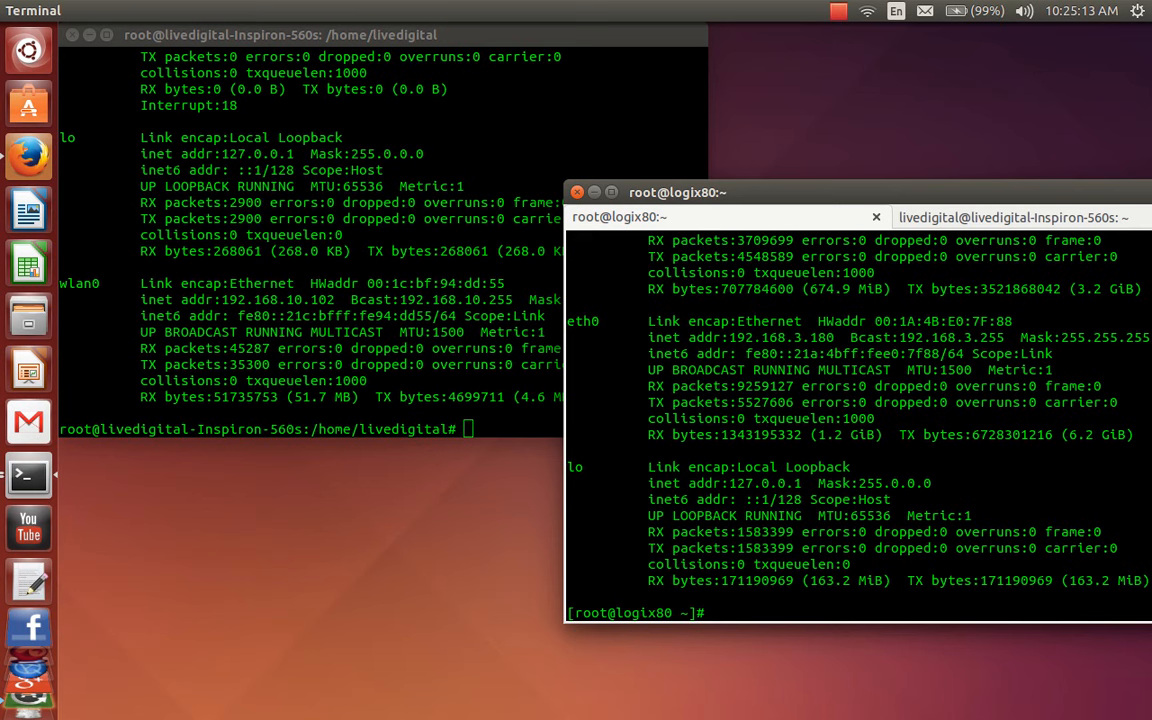
# - Select the server IP 192.168.3.180 and move to the local livedigital shell tab
pyautogui.write('s')
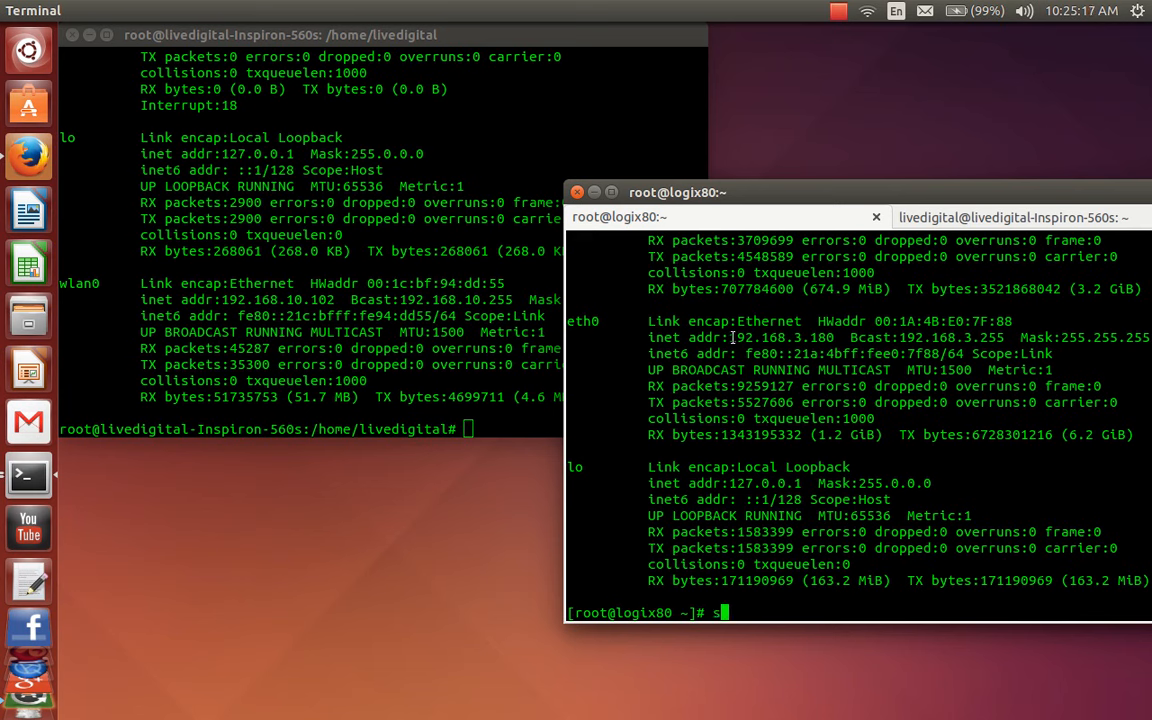
pyautogui.doubleClick(784, 336)
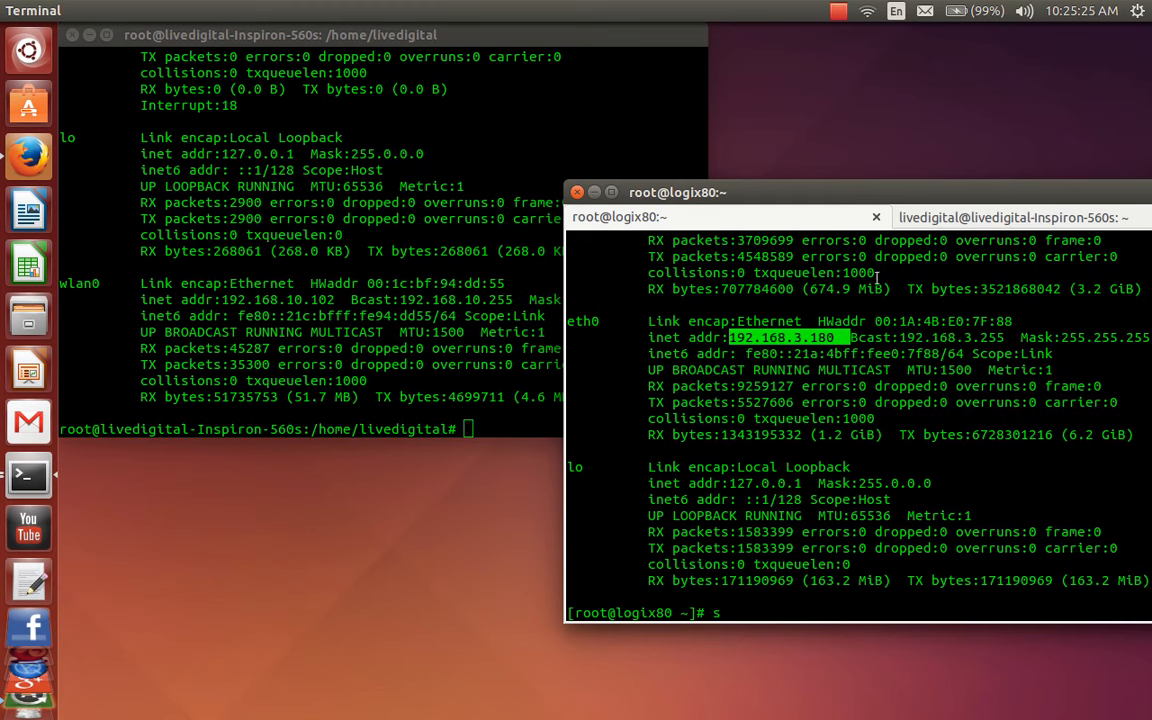
pyautogui.click(1010, 216)
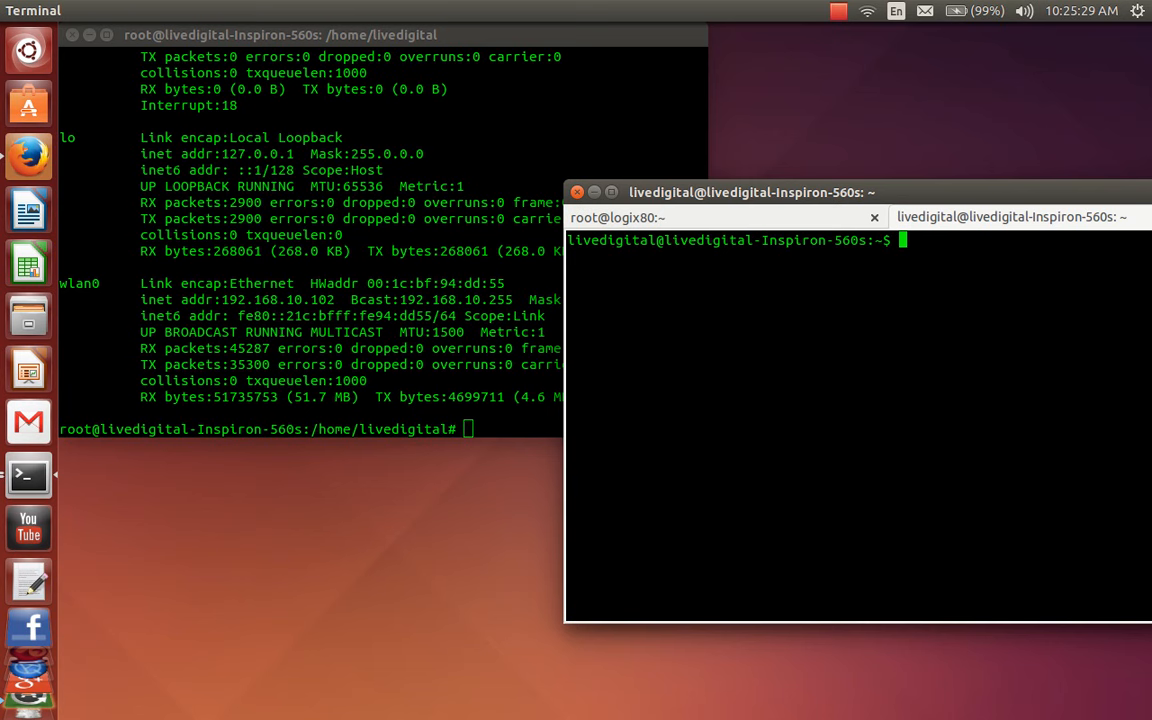
# - Run top on the logix80 server and ping yahoo.com from the local shell, with replies from 98.138.253.109
pyautogui.write('ping')
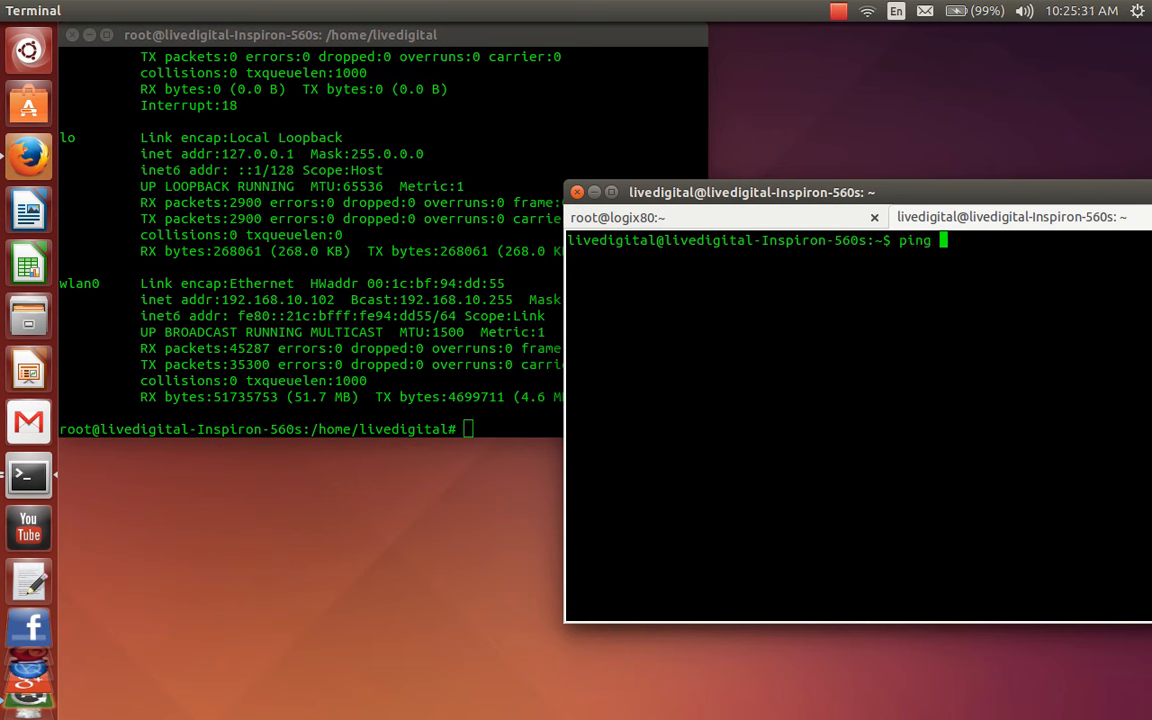
pyautogui.write('yahoo')
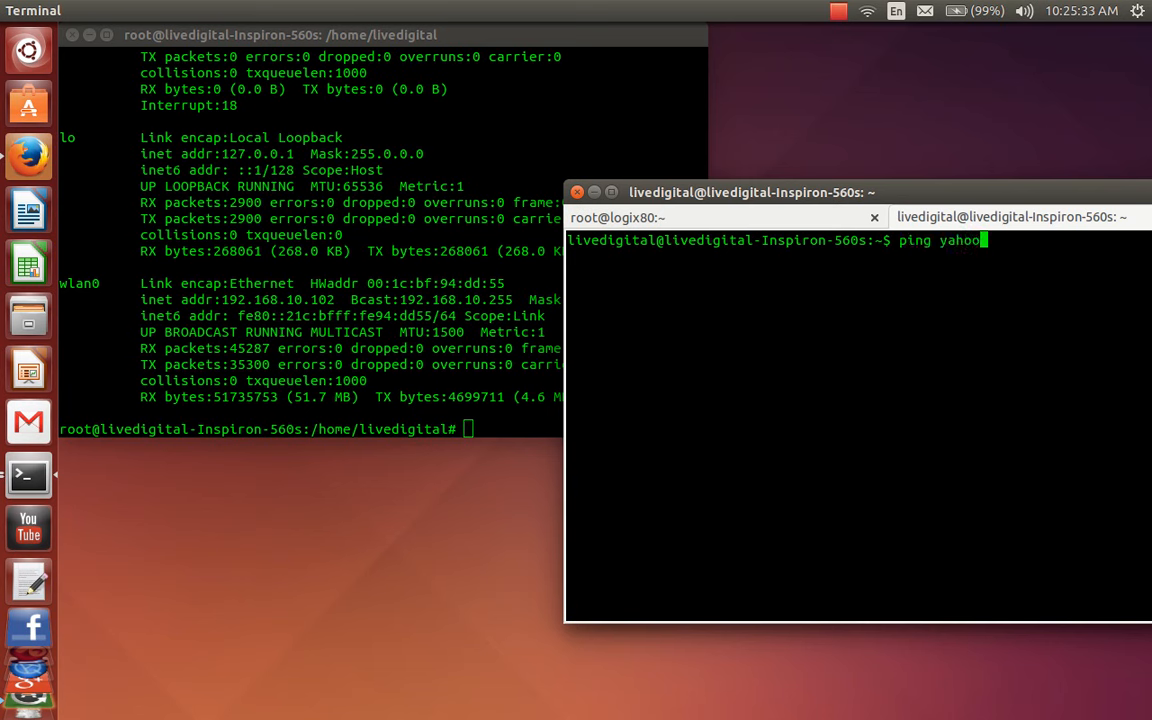
pyautogui.write('.com')
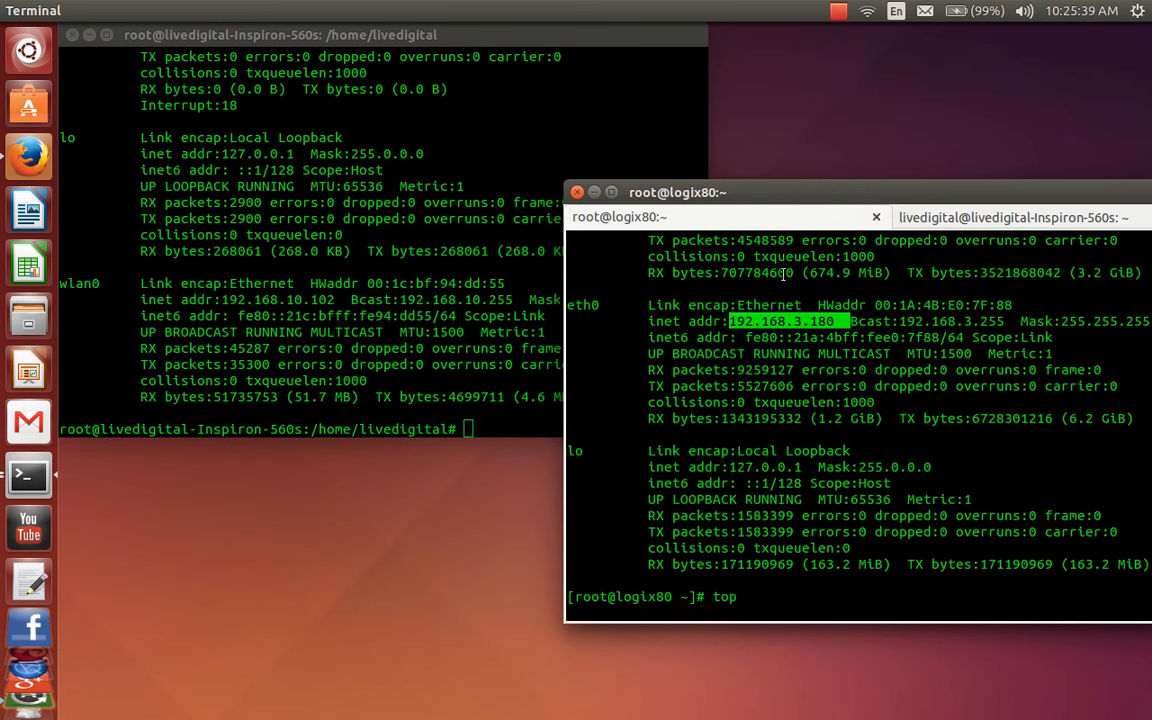
pyautogui.press('Return')
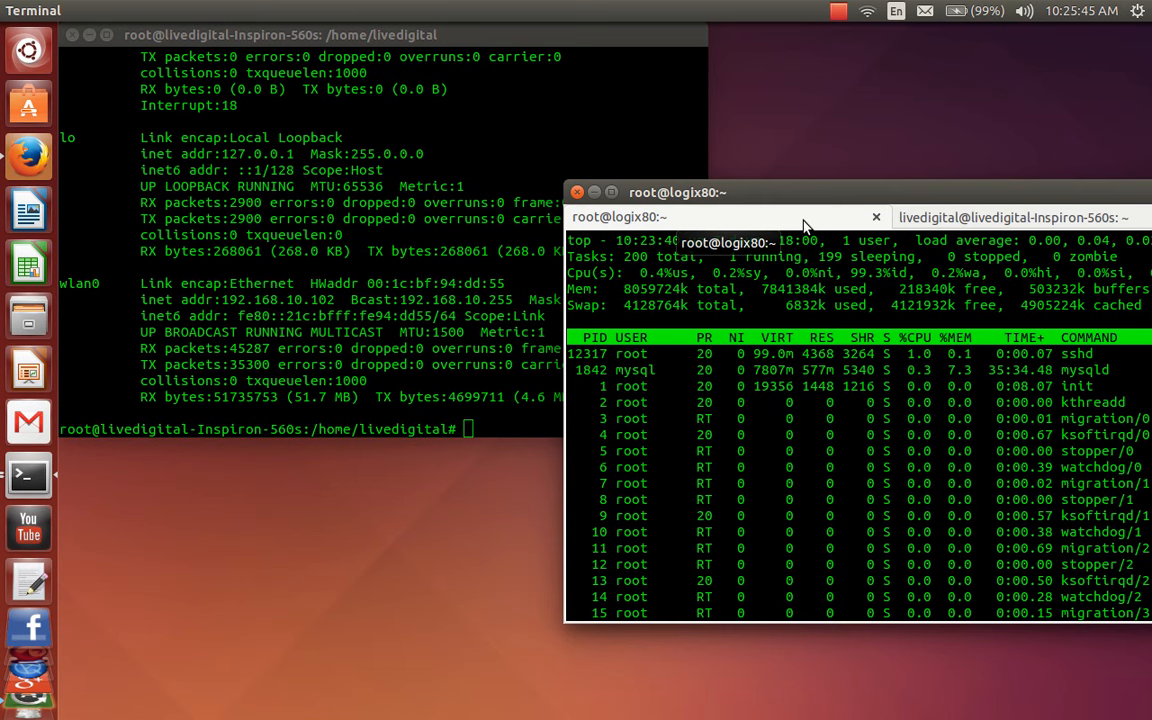
pyautogui.click(1010, 216)
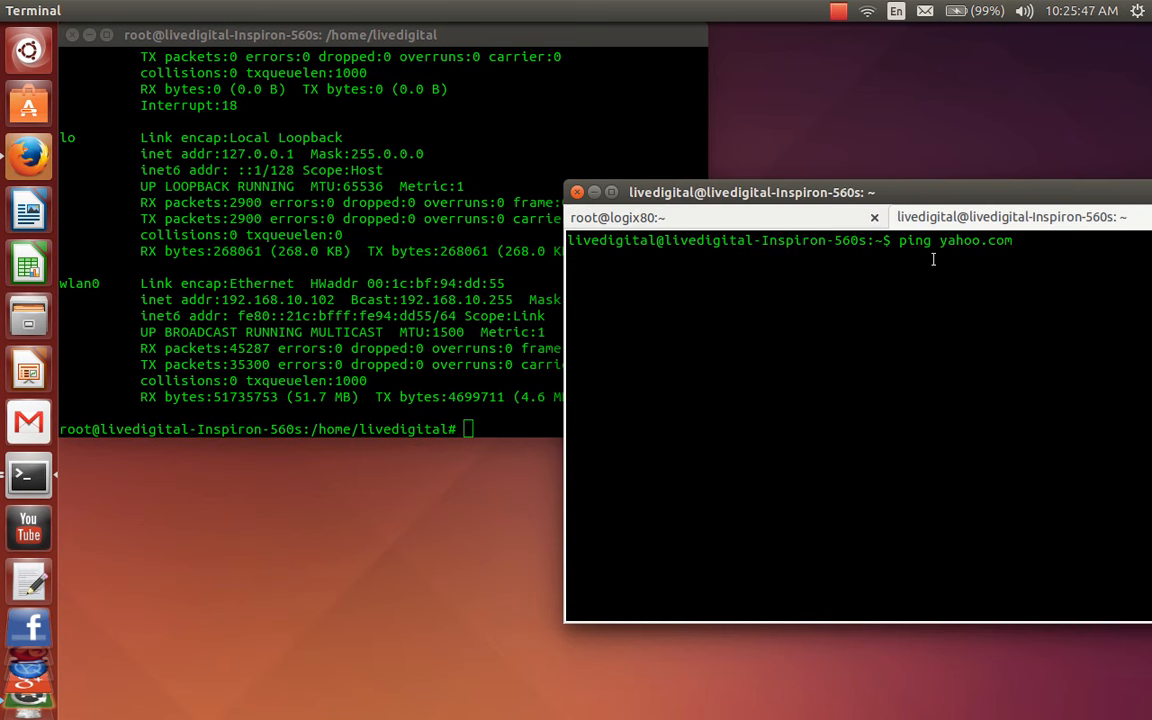
pyautogui.press('Return')
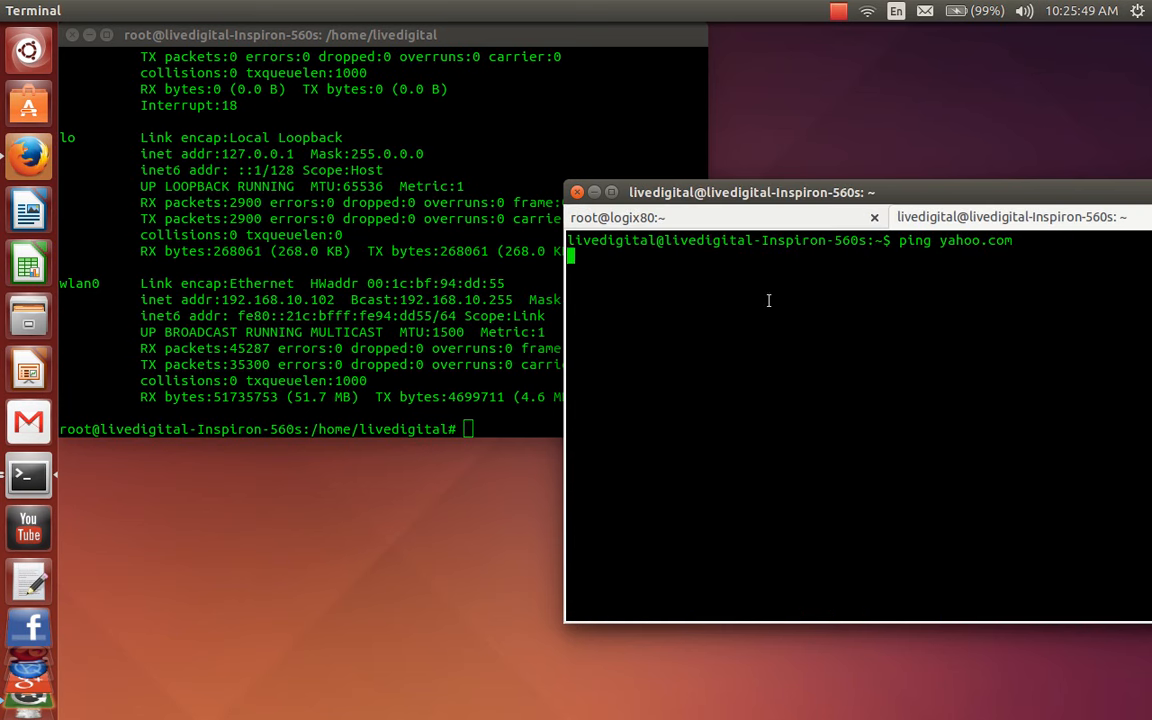
pyautogui.click(840, 12)
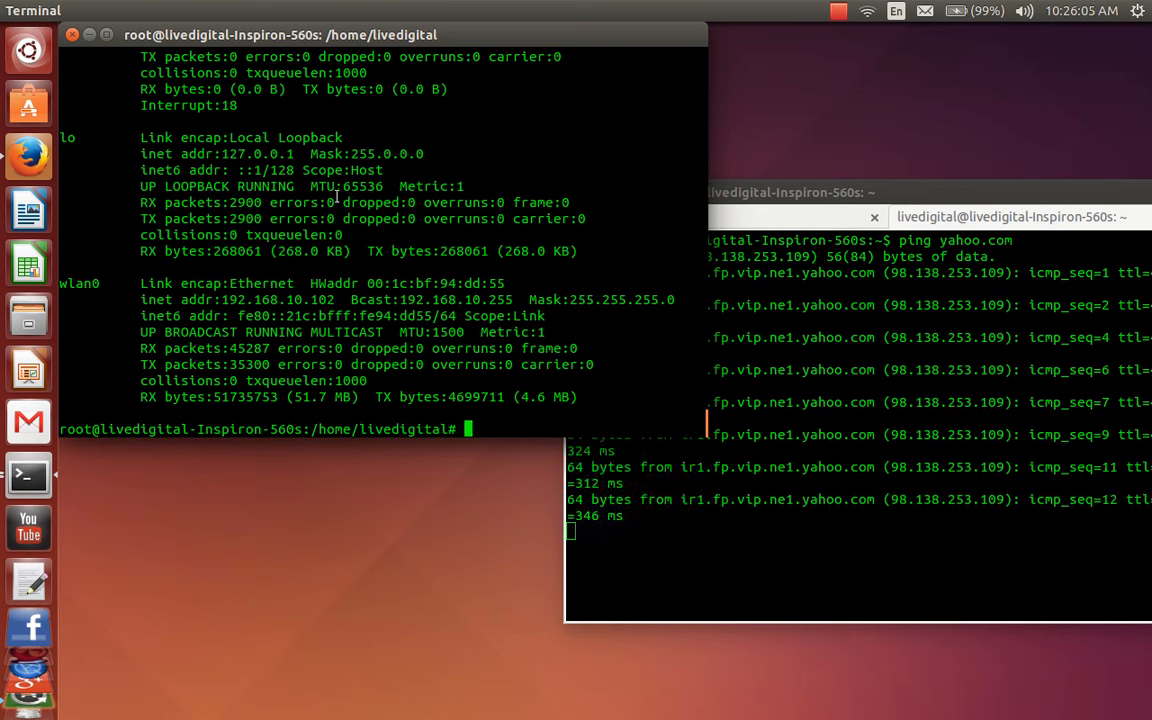
pyautogui.moveTo(544, 280)
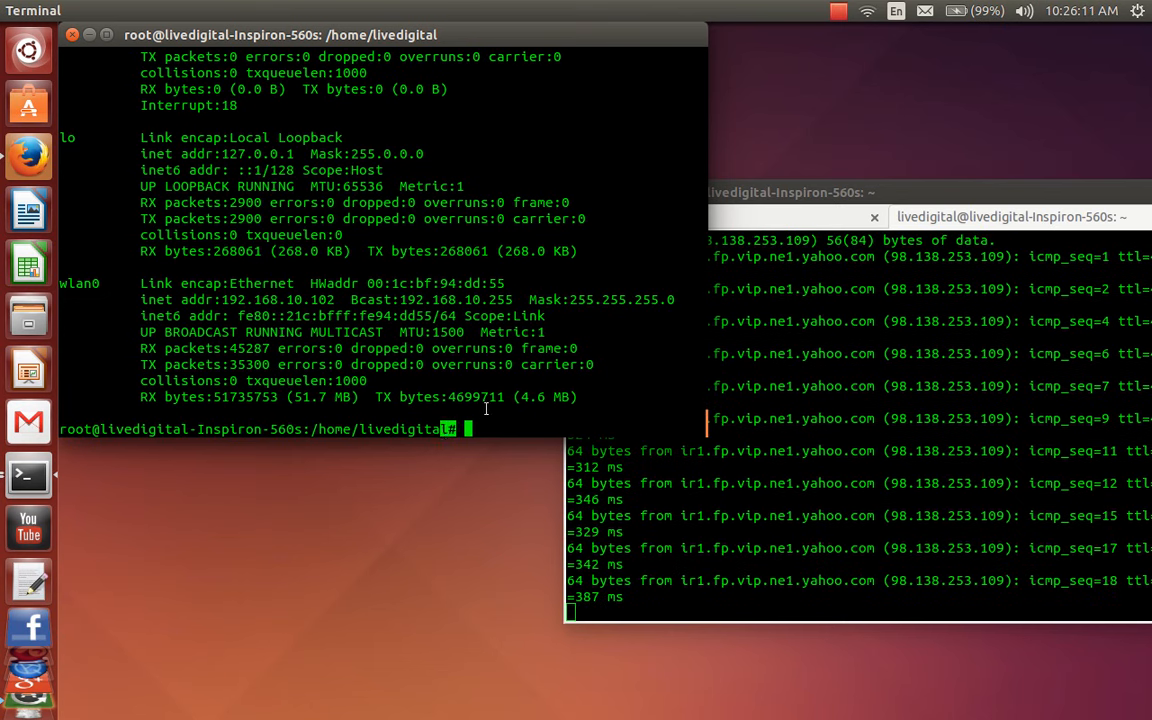
# - Run tcpdump -ni wlan0 in the root shell, streaming ICMP echo traffic with 98.138.253.109
pyautogui.write('tcpdump -')
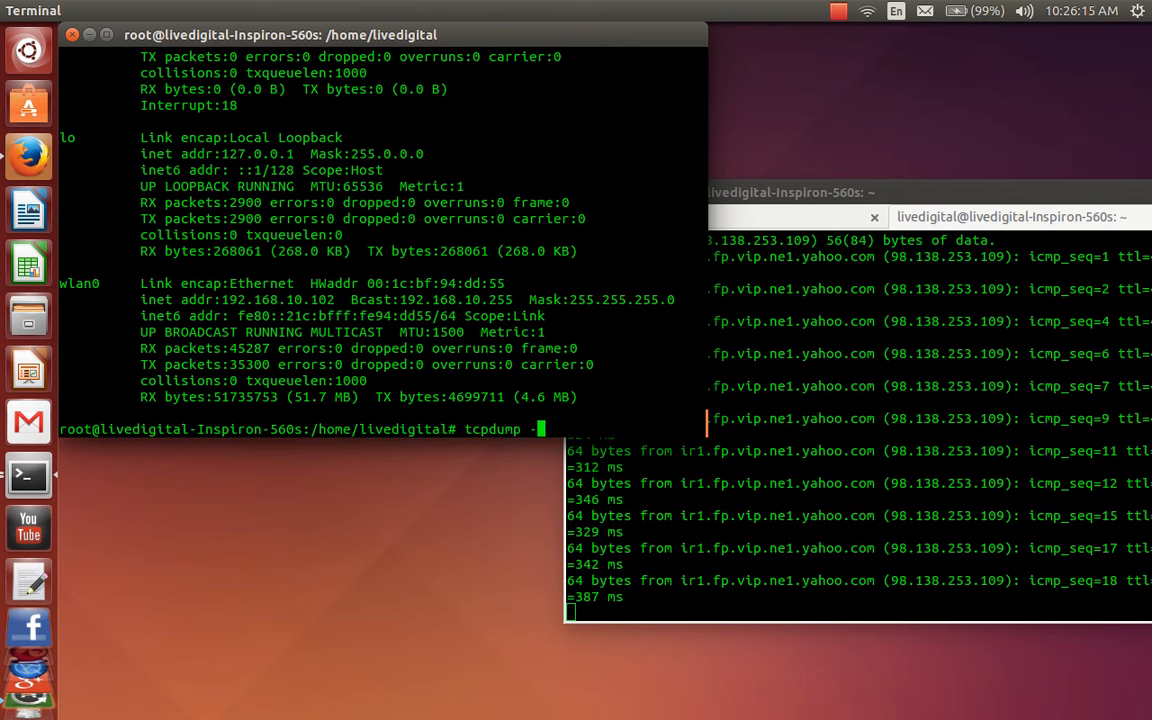
pyautogui.write('n')
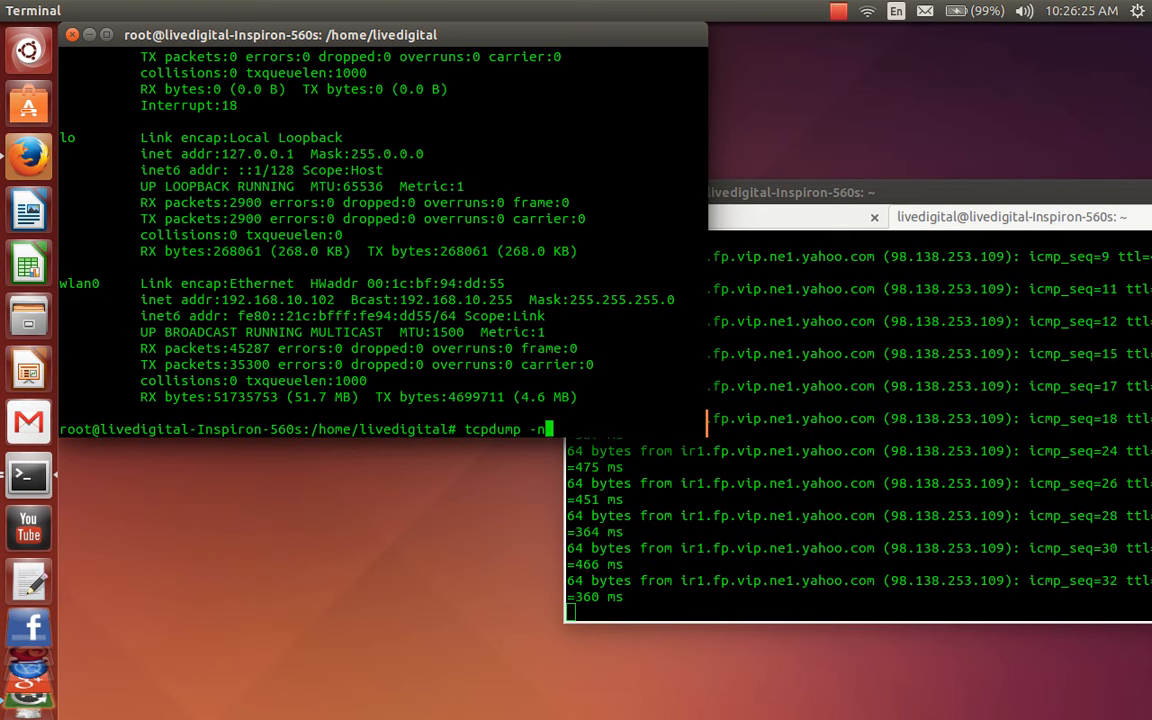
pyautogui.write('i')
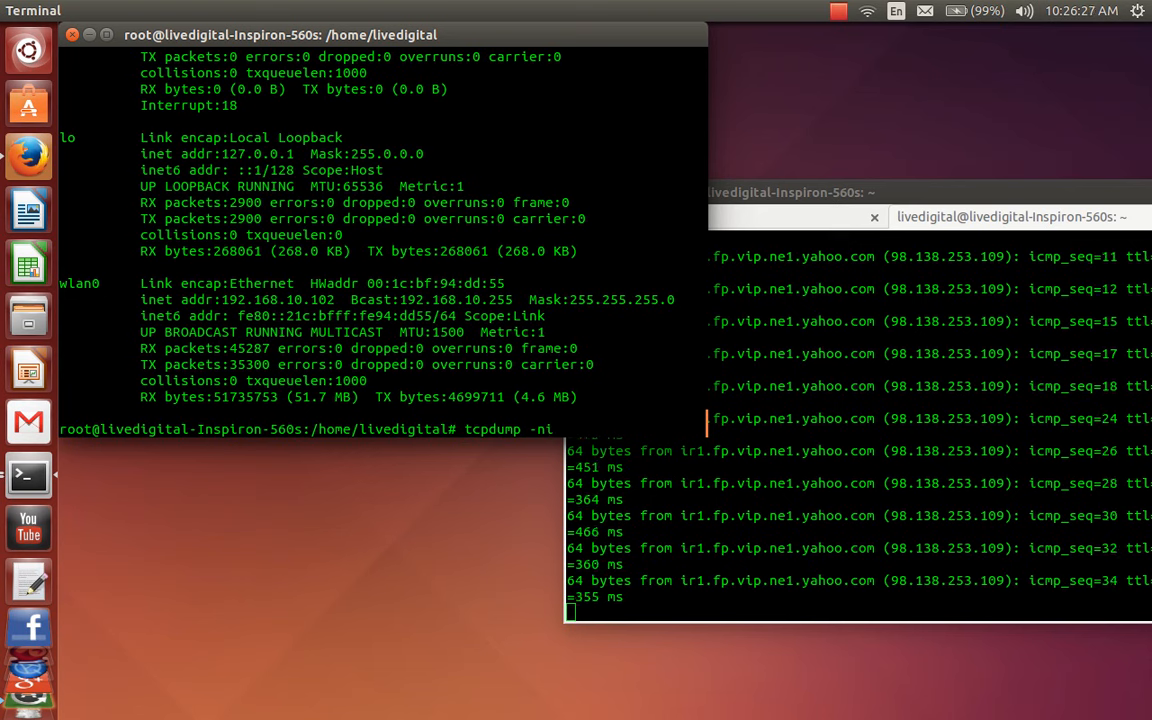
pyautogui.write('wlan0')
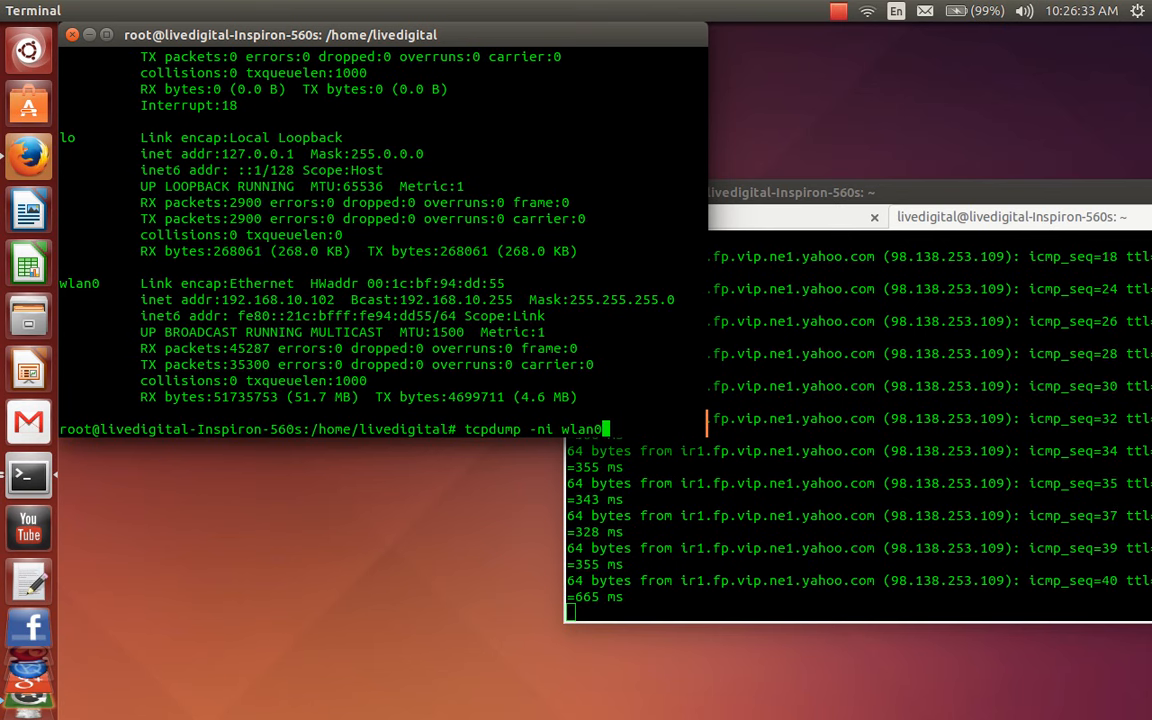
pyautogui.press('Return')
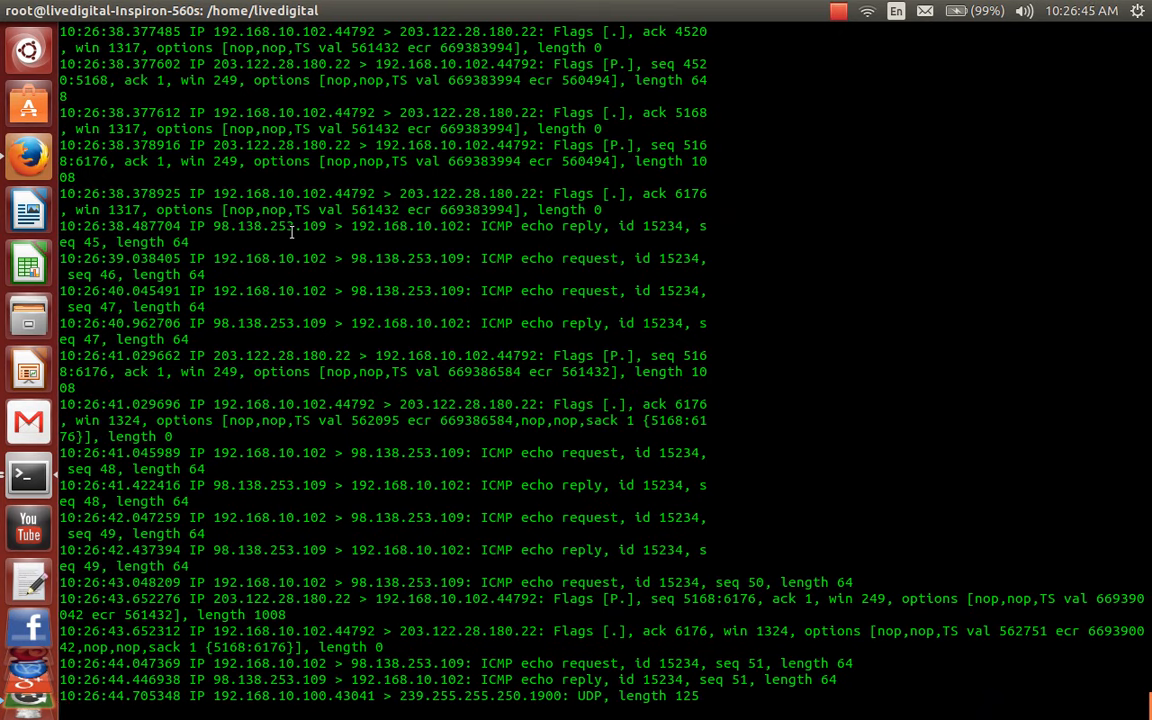
# - Review the capture output and stop tcpdump, which reports 81 packets captured
pyautogui.scroll(-3)
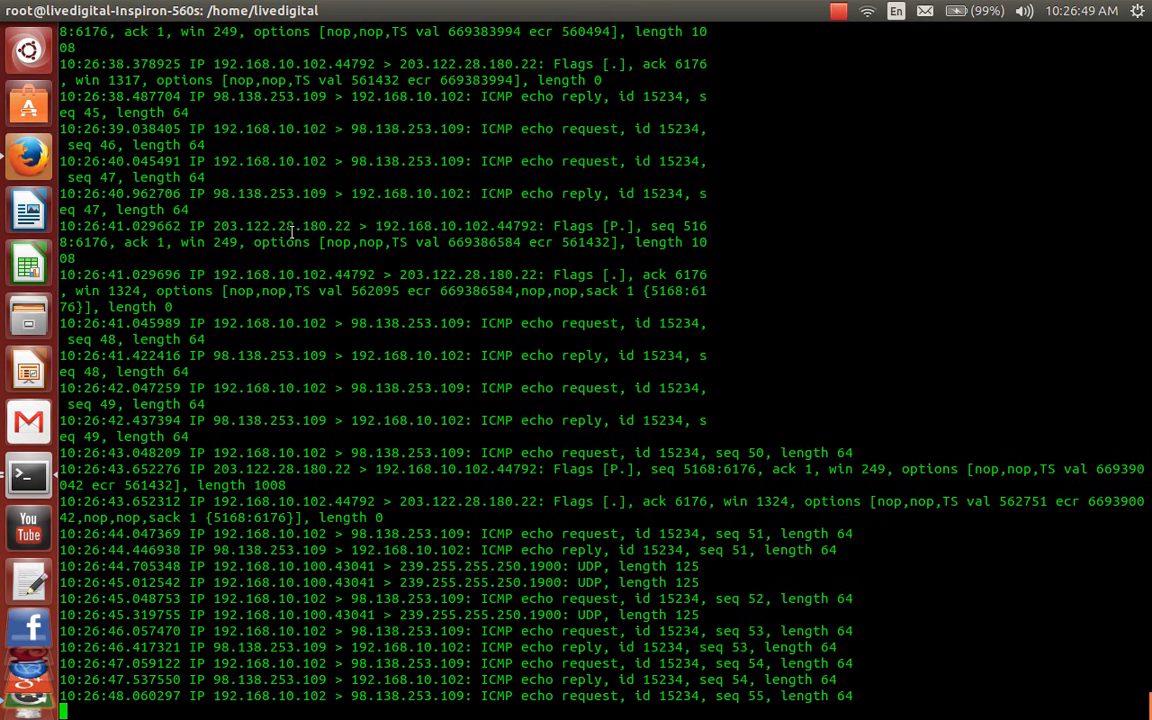
pyautogui.scroll(-3)
pyautogui.write('tcpdump -ni wlan0')
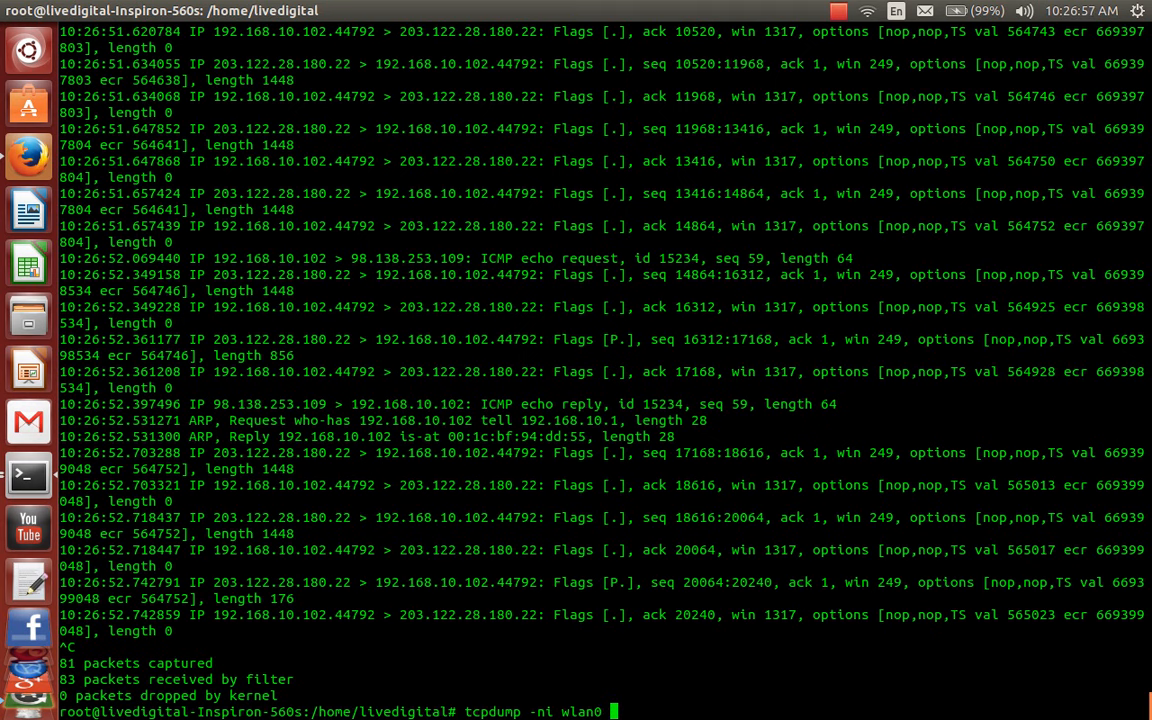
# - Run tcpdump -ni wlan0 icmp and stop it after 26 ICMP packets are captured
pyautogui.write('ic')
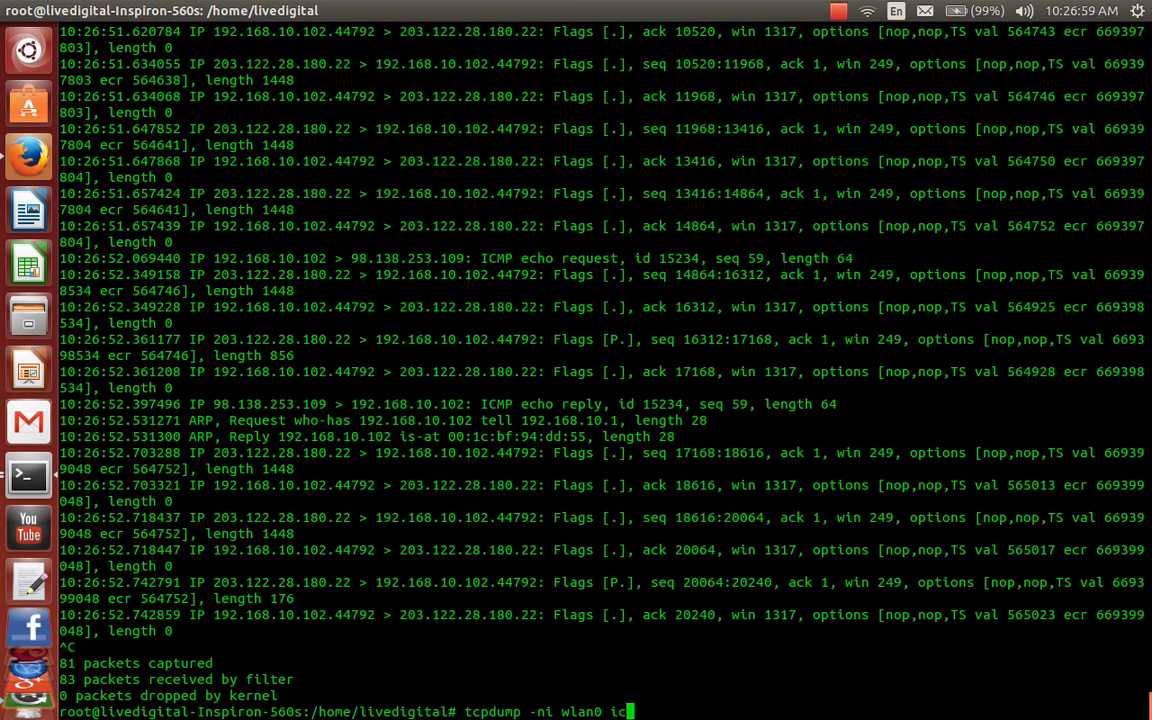
pyautogui.press('Return')
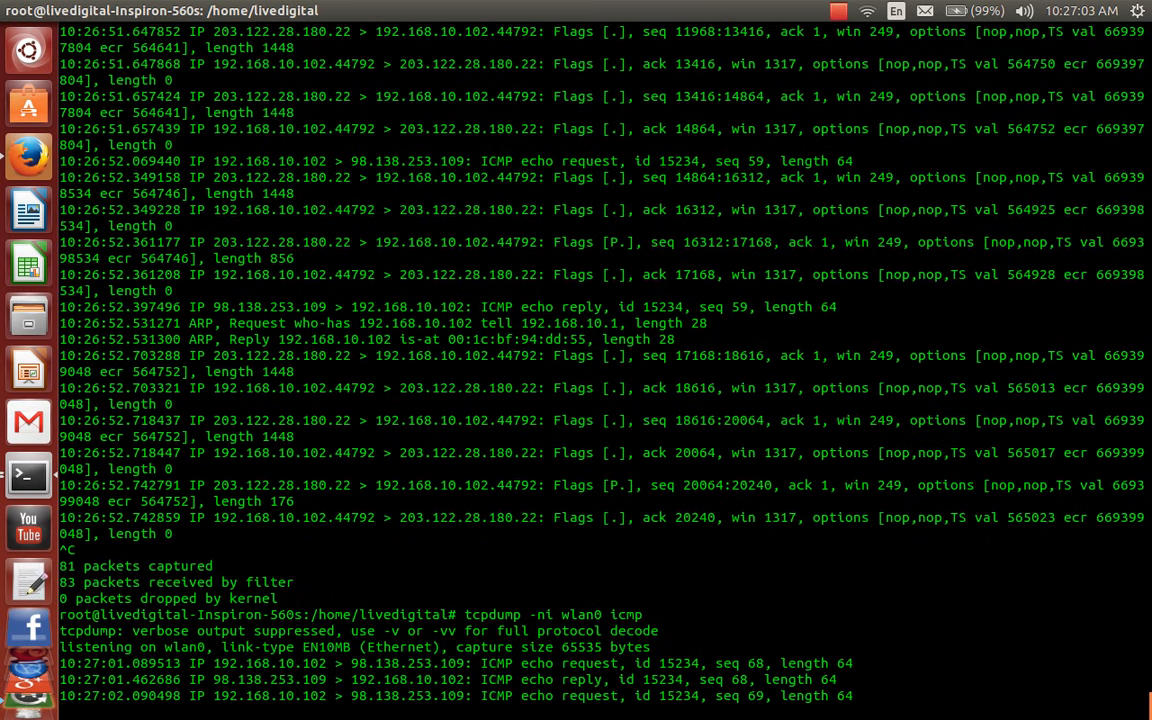
pyautogui.scroll(-3)
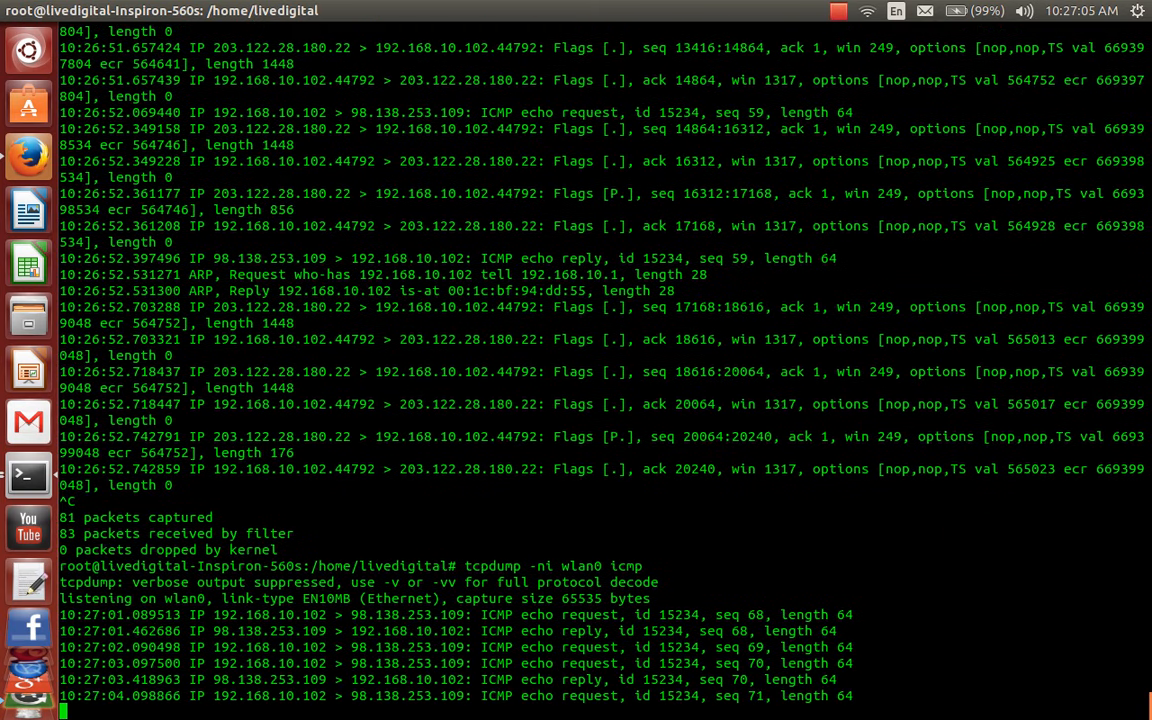
pyautogui.scroll(-3)
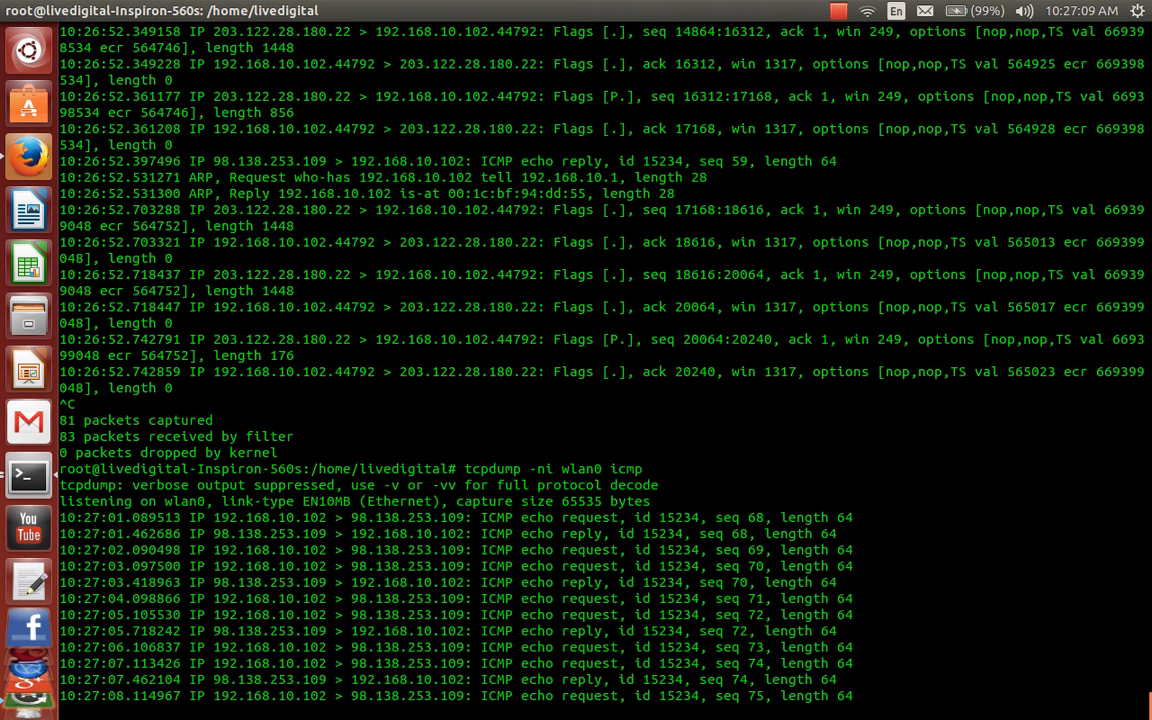
pyautogui.scroll(-3)
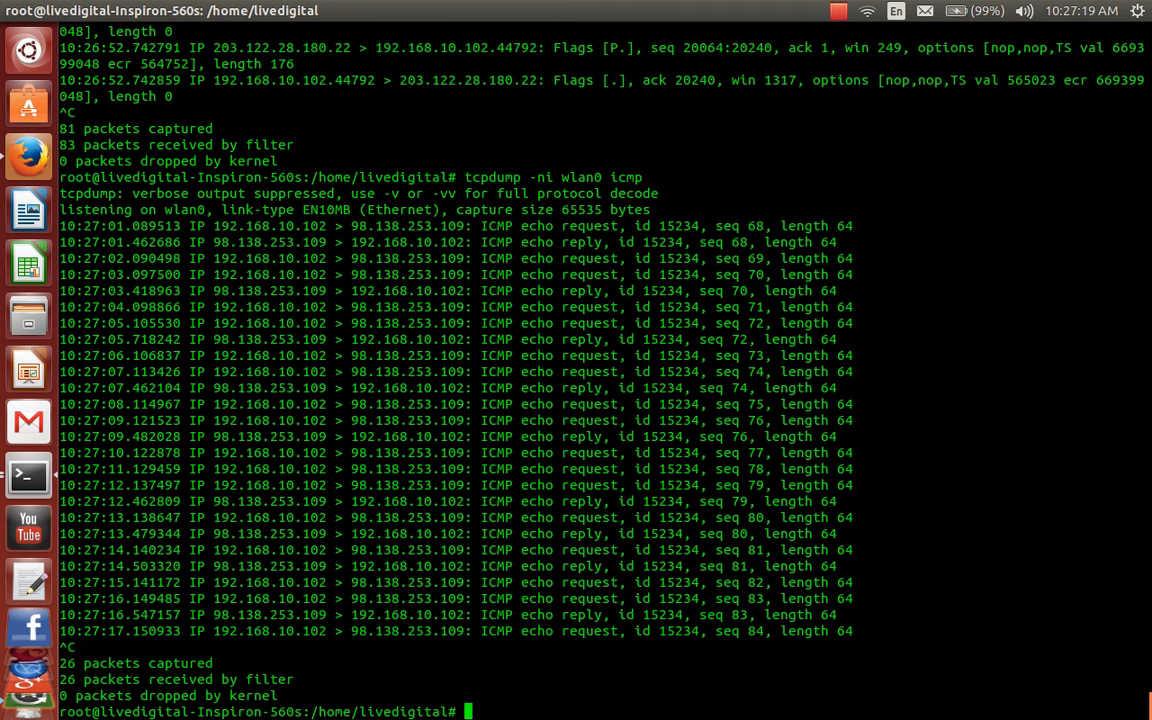
pyautogui.write('tcpdump -ni wlan0 icmp')
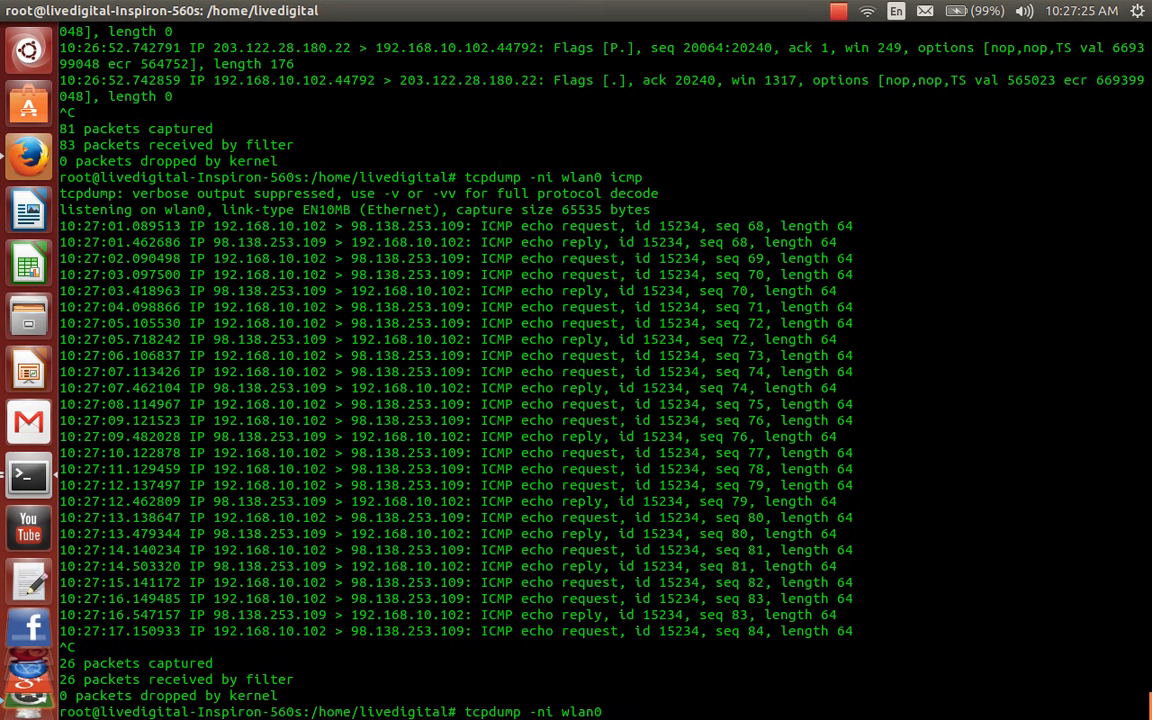
pyautogui.write('port 22')
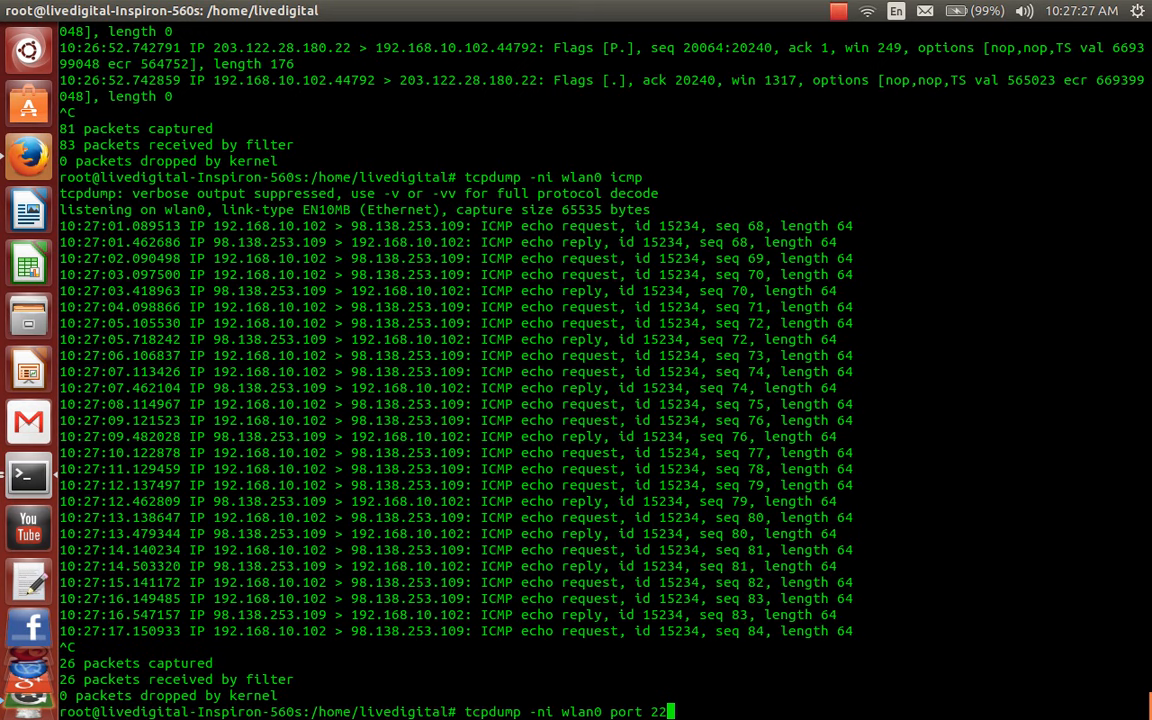
pyautogui.press('Return')
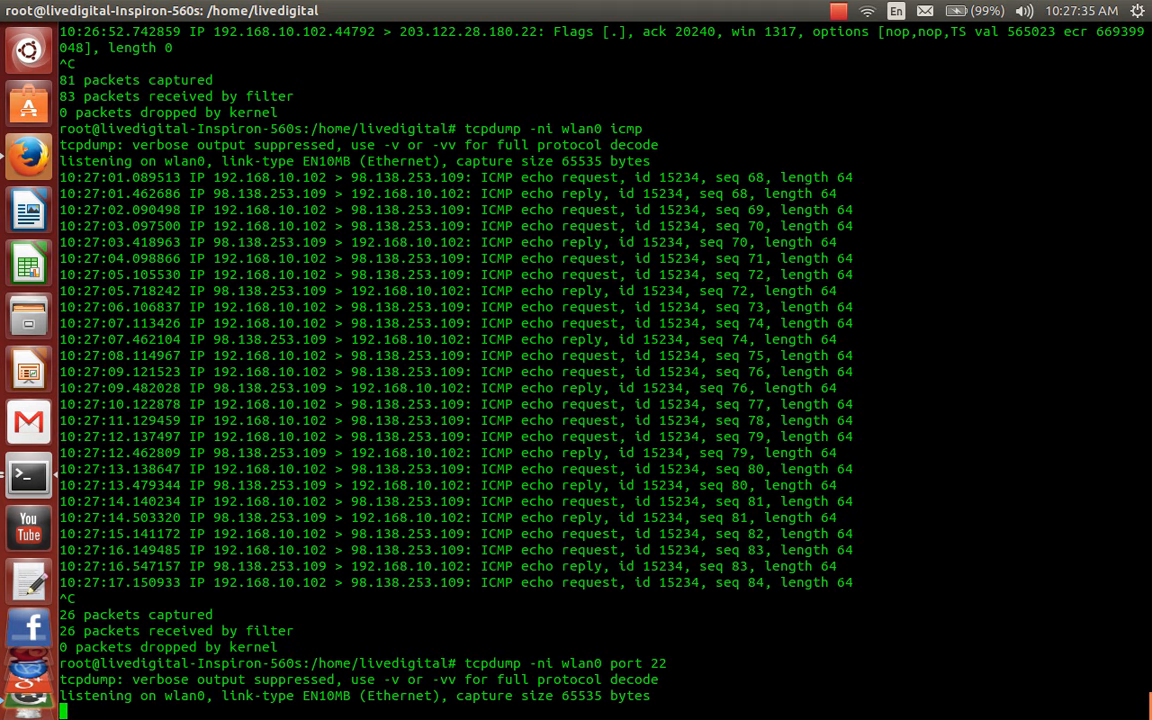
pyautogui.scroll(-3)
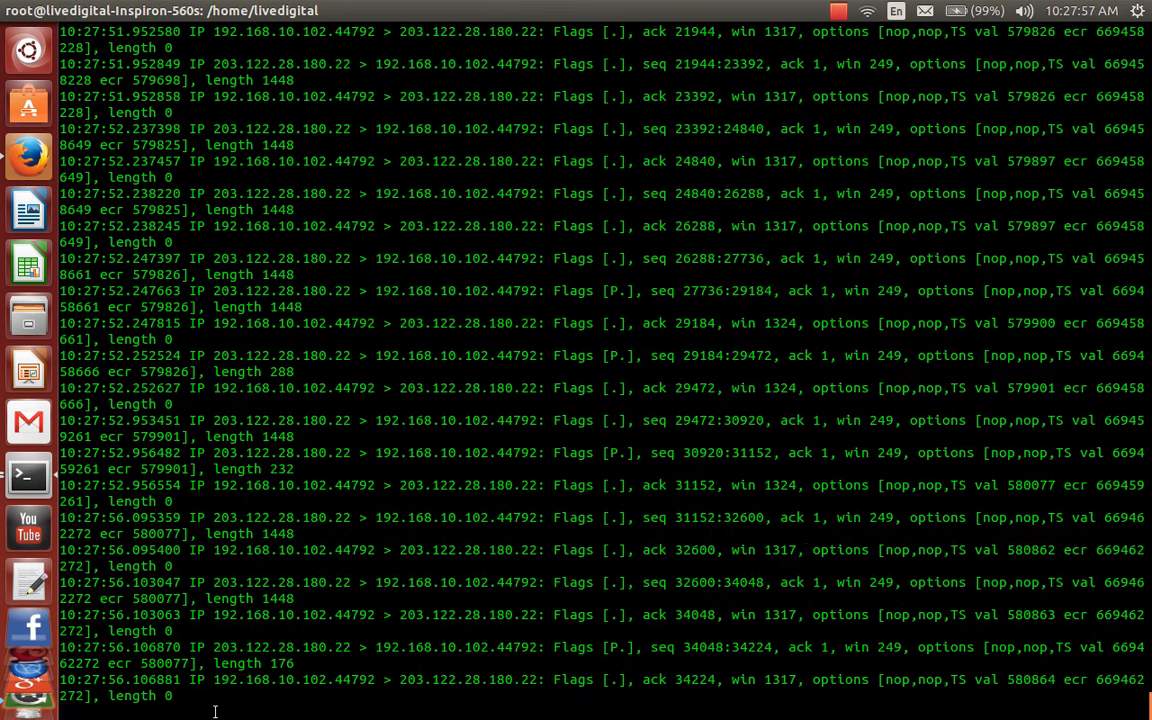
pyautogui.scroll(-3)
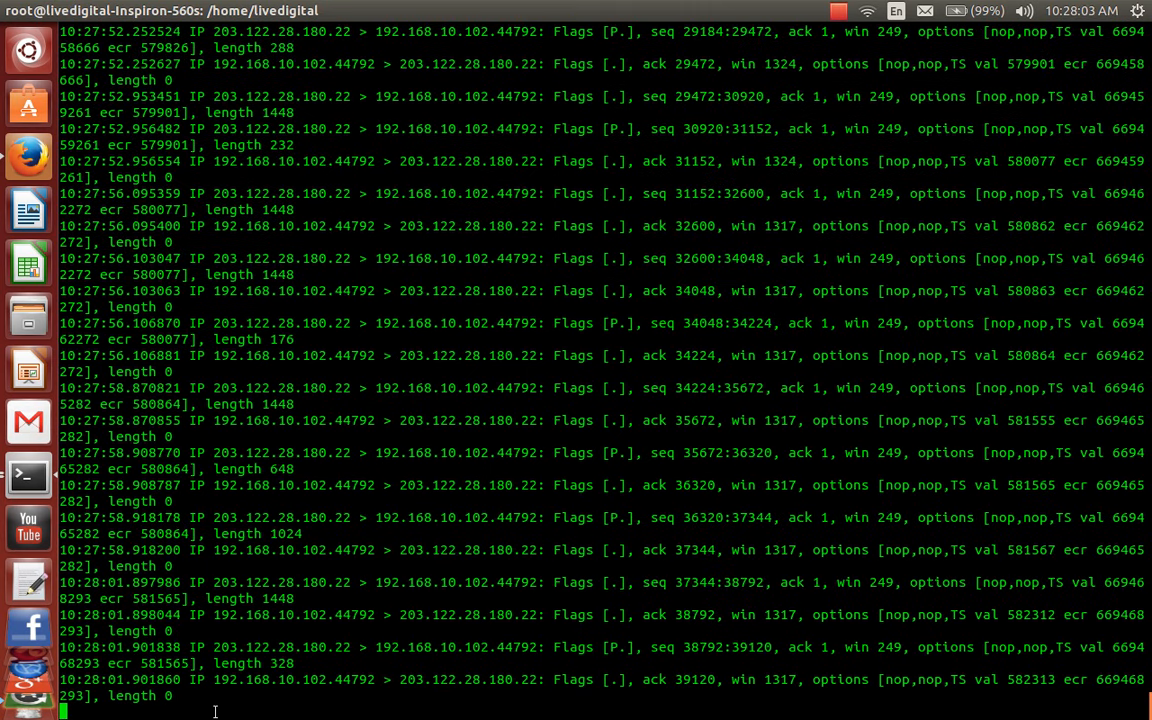
# - Stop the port 22 capture at 68 packets and run tcpdump -ni wlan0 port not 22 instead
pyautogui.press('ctrl+c')
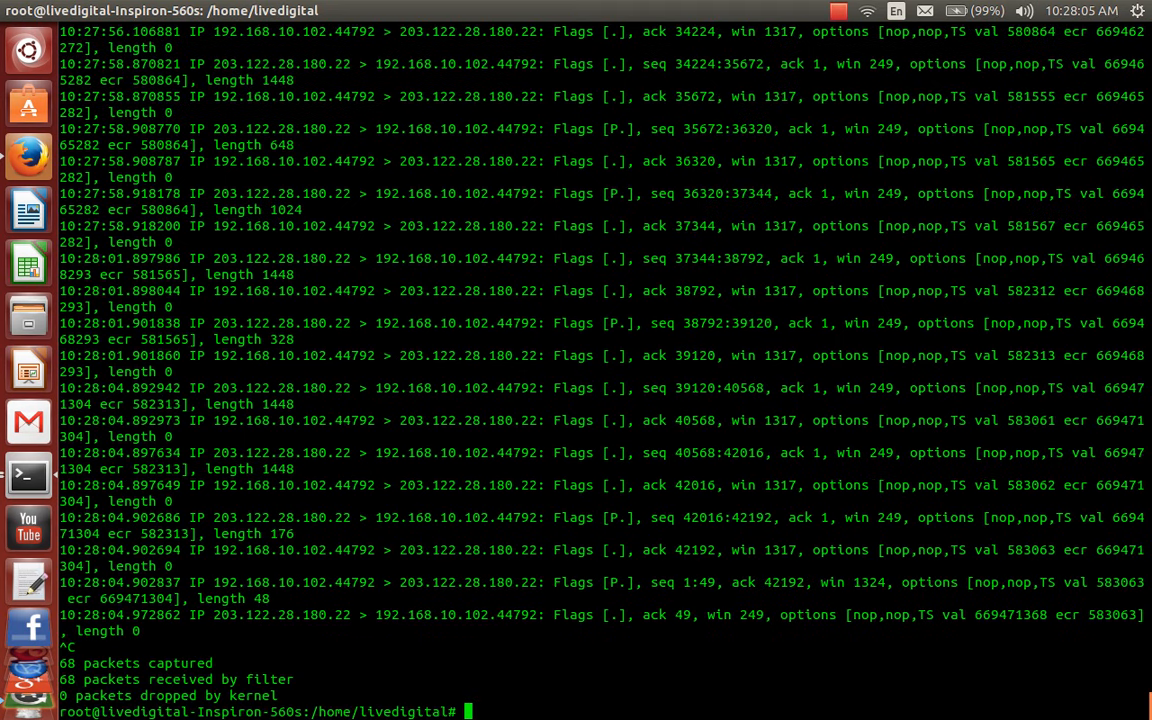
pyautogui.write('tcpdump -ni wlan0 port 2')
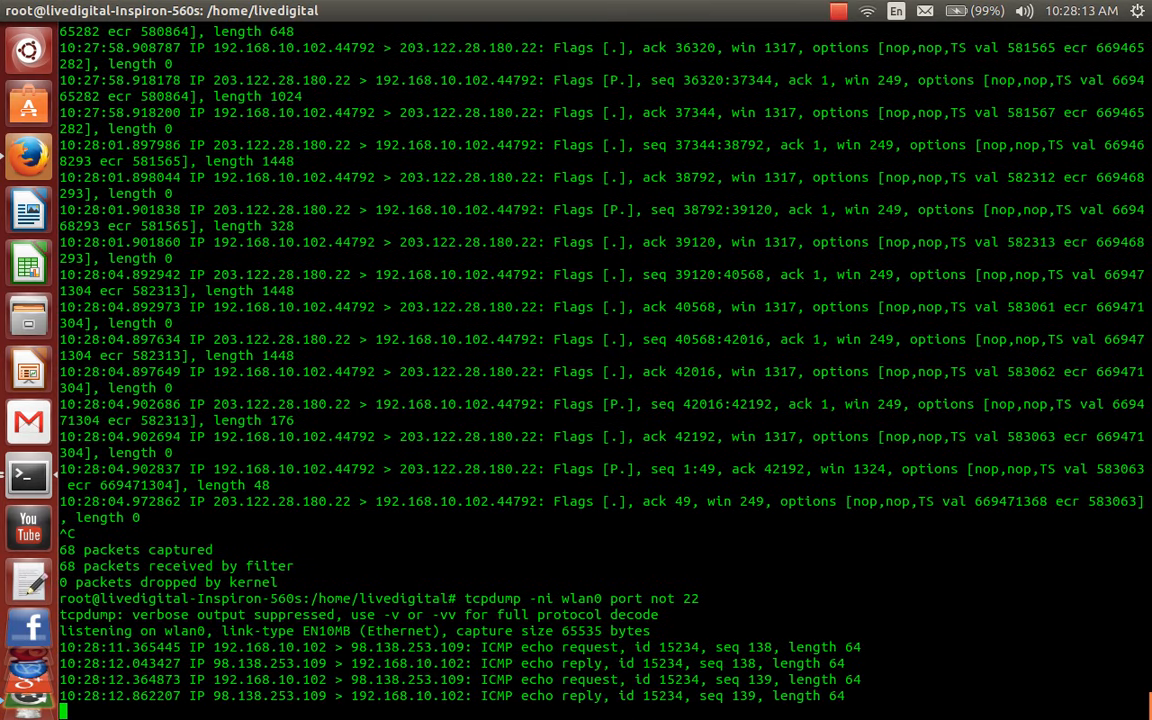
pyautogui.scroll(-3)
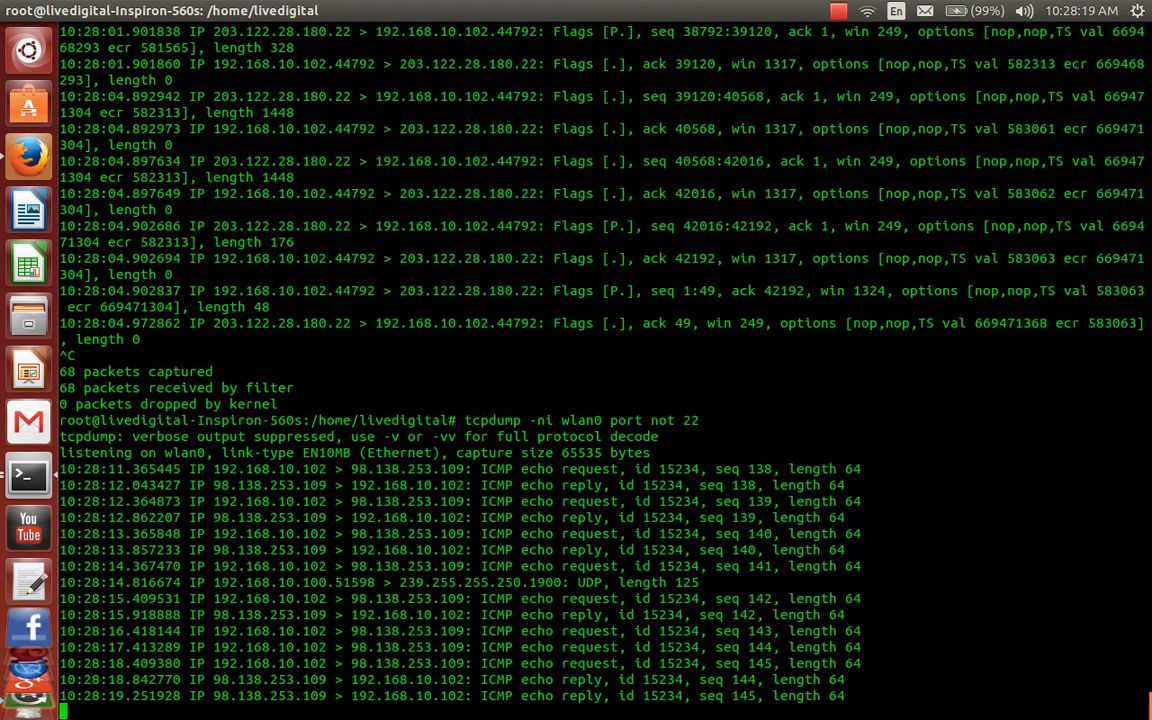
pyautogui.scroll(-3)
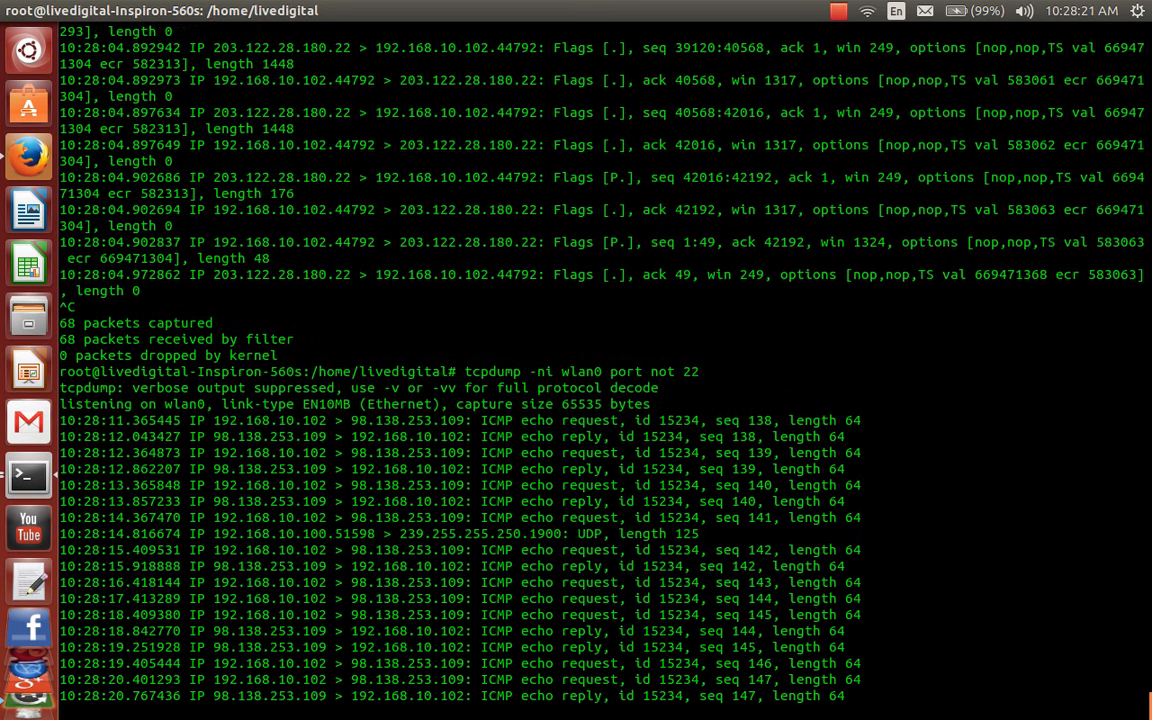
pyautogui.scroll(-3)
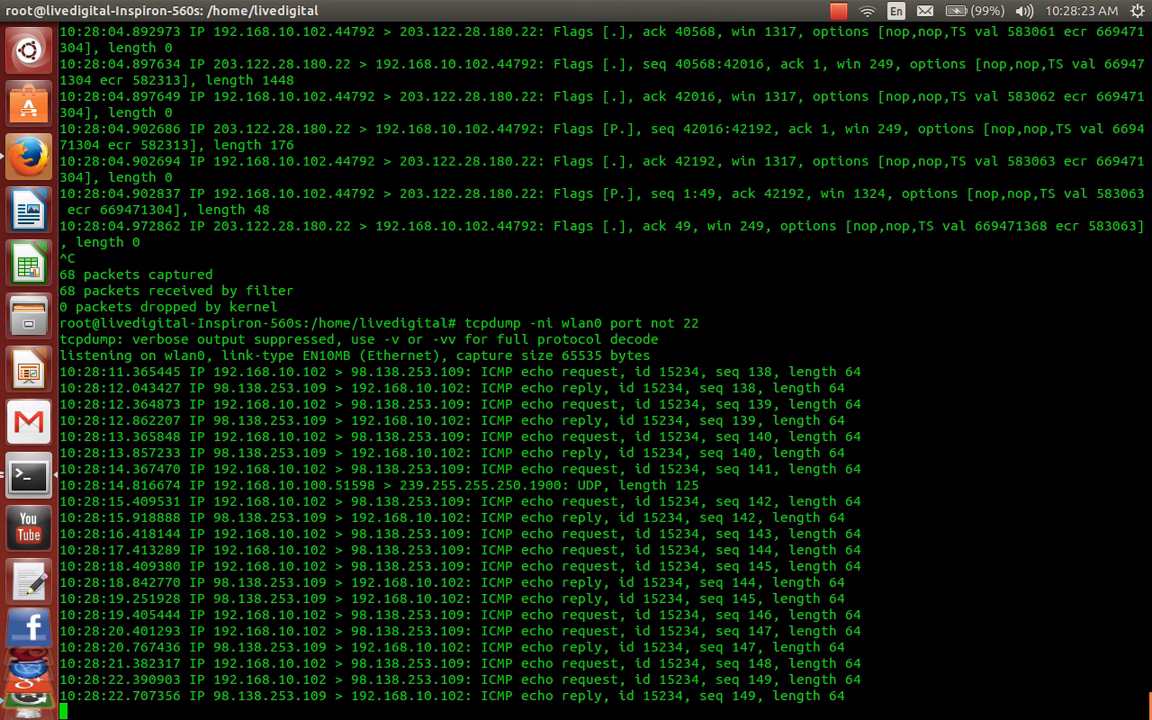
pyautogui.scroll(-3)
pyautogui.write('tcpdump -ni wlan0 port not 22')
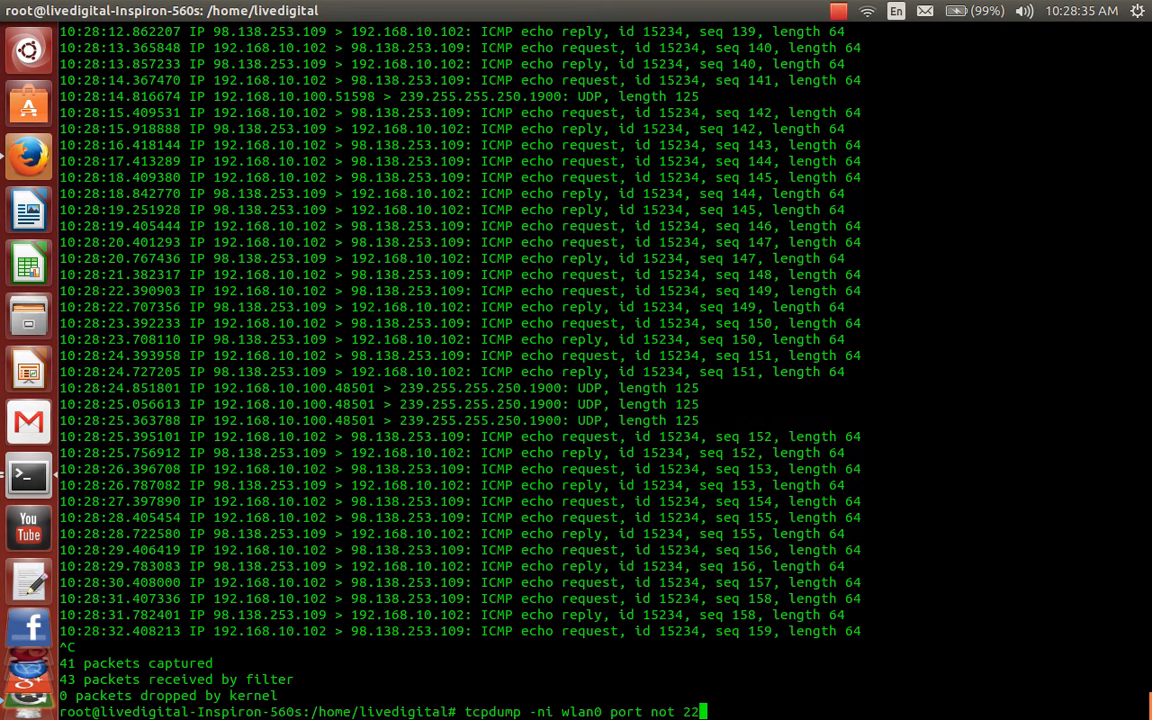
# - Redirect the port-22-excluding wlan0 capture into test.test, stopping after 29 packets
pyautogui.write('>')
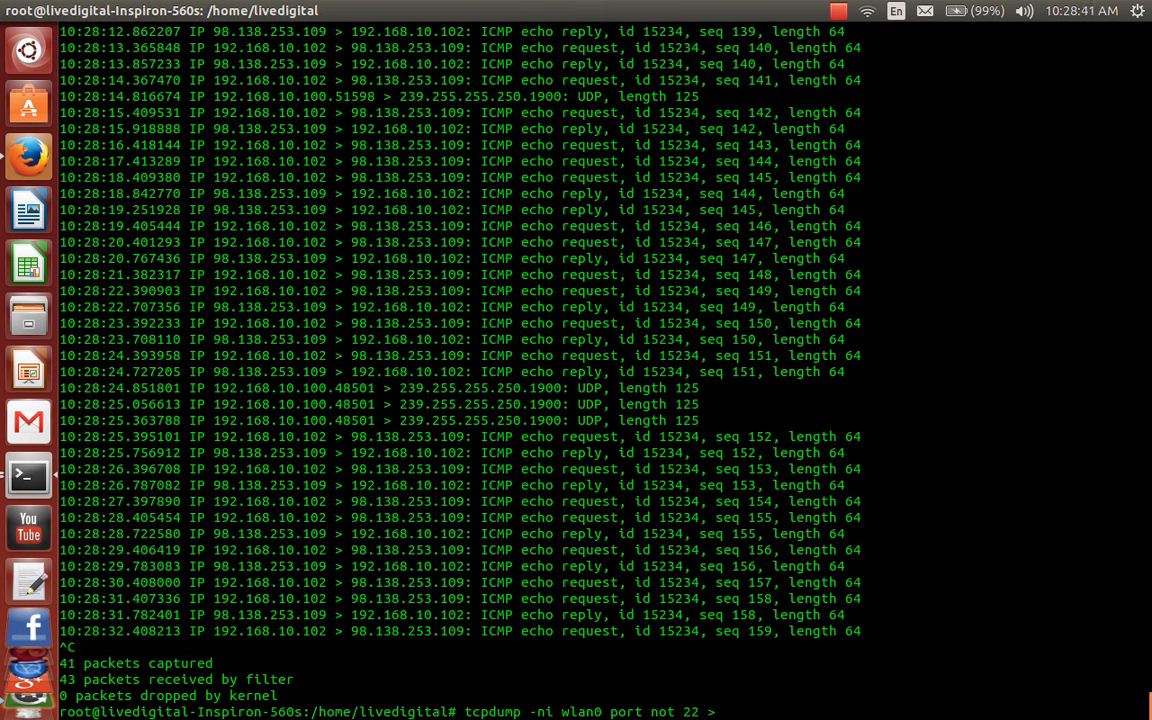
pyautogui.write('test.test')
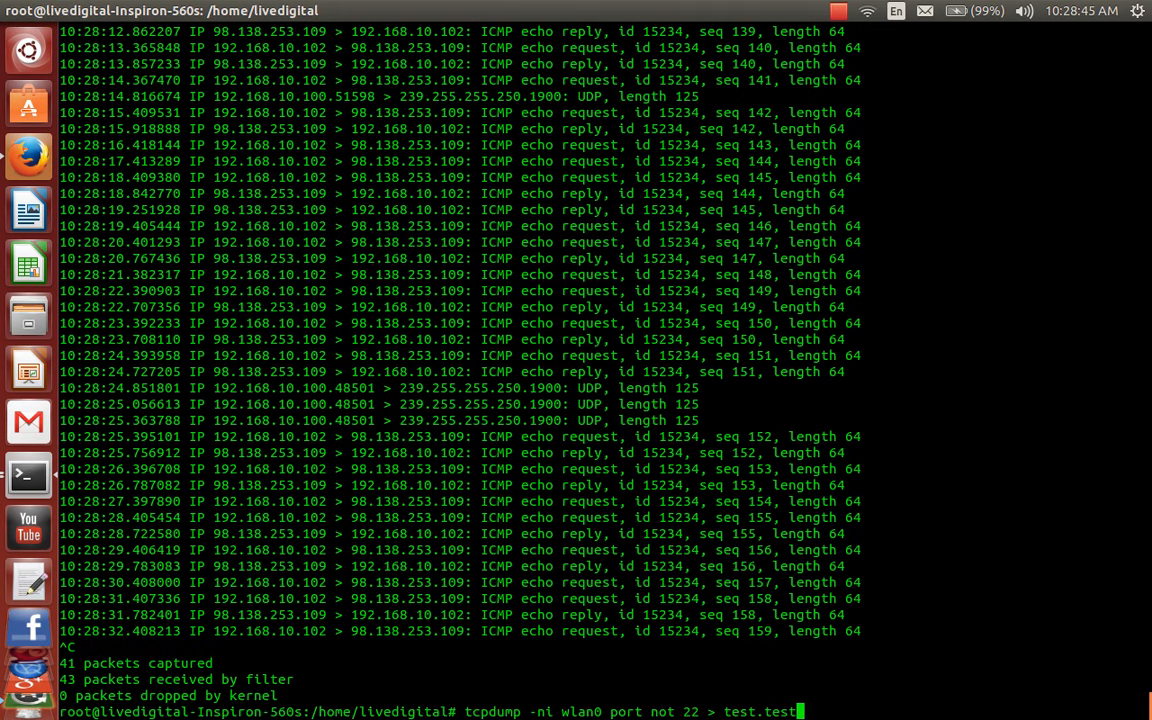
pyautogui.press('Return')
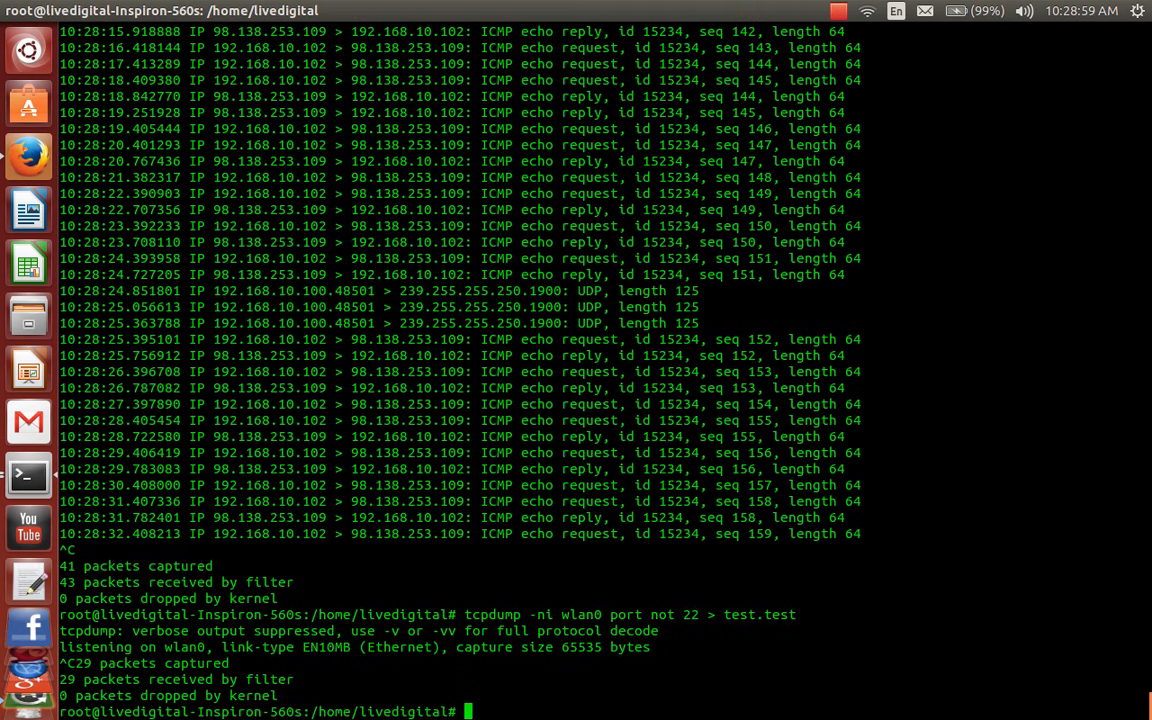
# - Print test.test with cat, showing the saved ICMP ping traffic
pyautogui.write('cat')
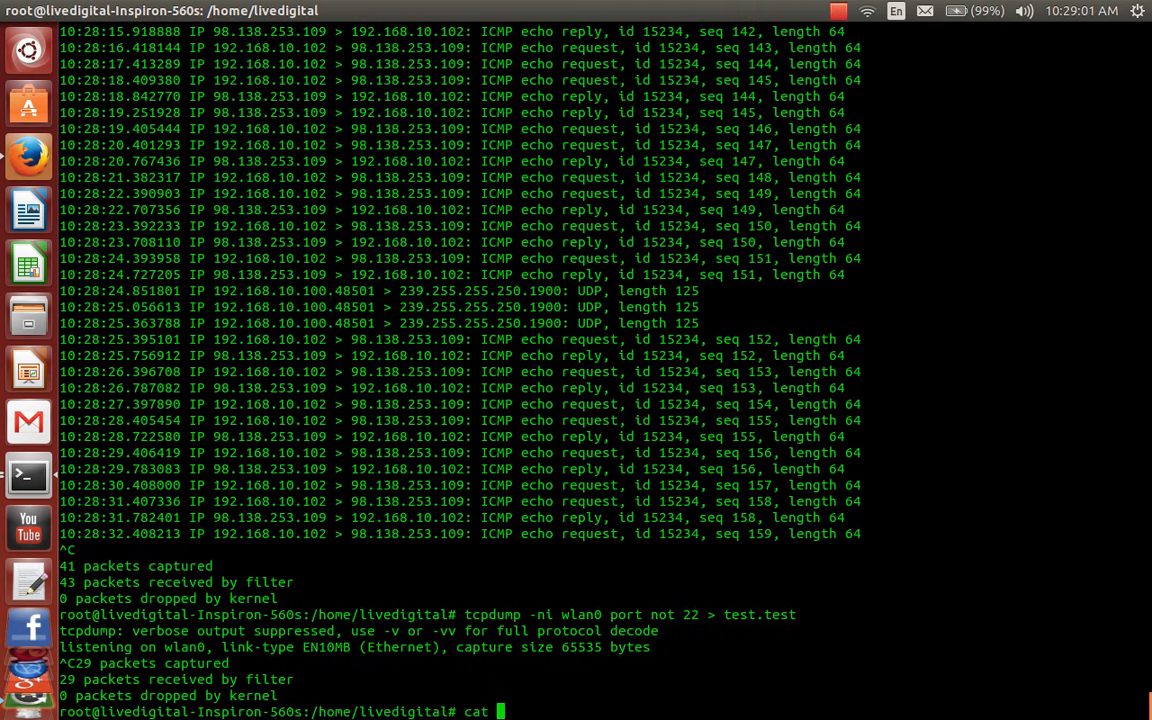
pyautogui.write('test')
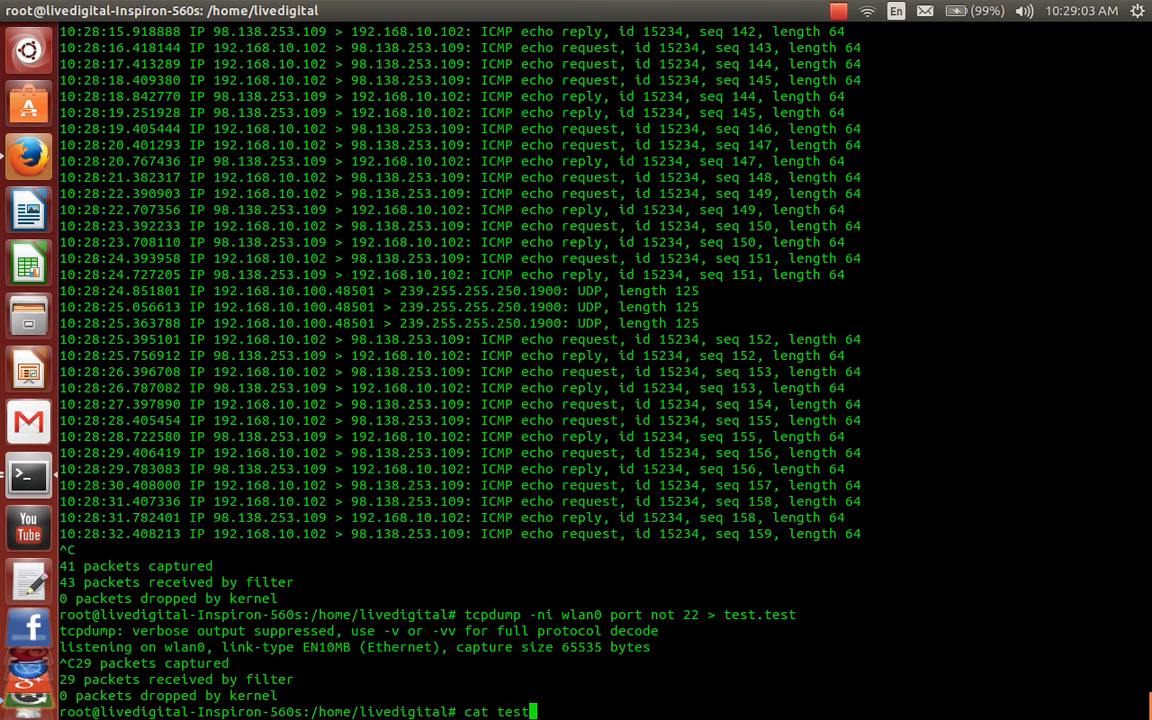
pyautogui.press('Return')
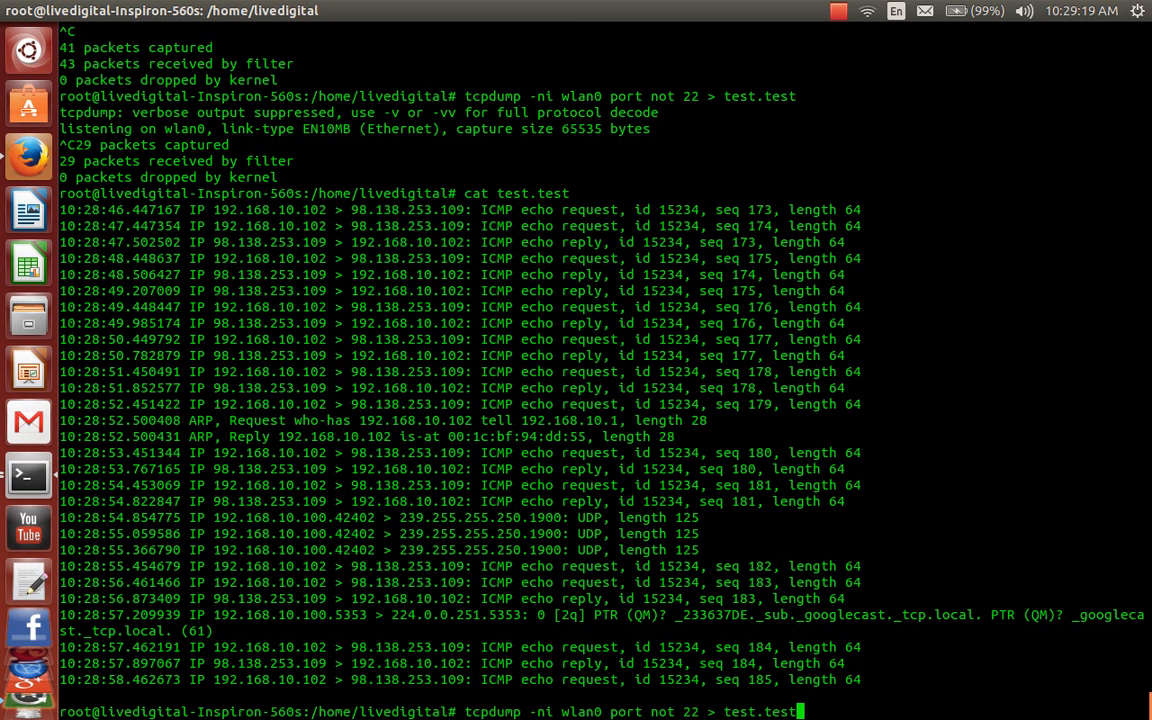
# - Drop the '> test.test' redirect and restart the capture with 'and port 80' appended
pyautogui.press('BackSpace')
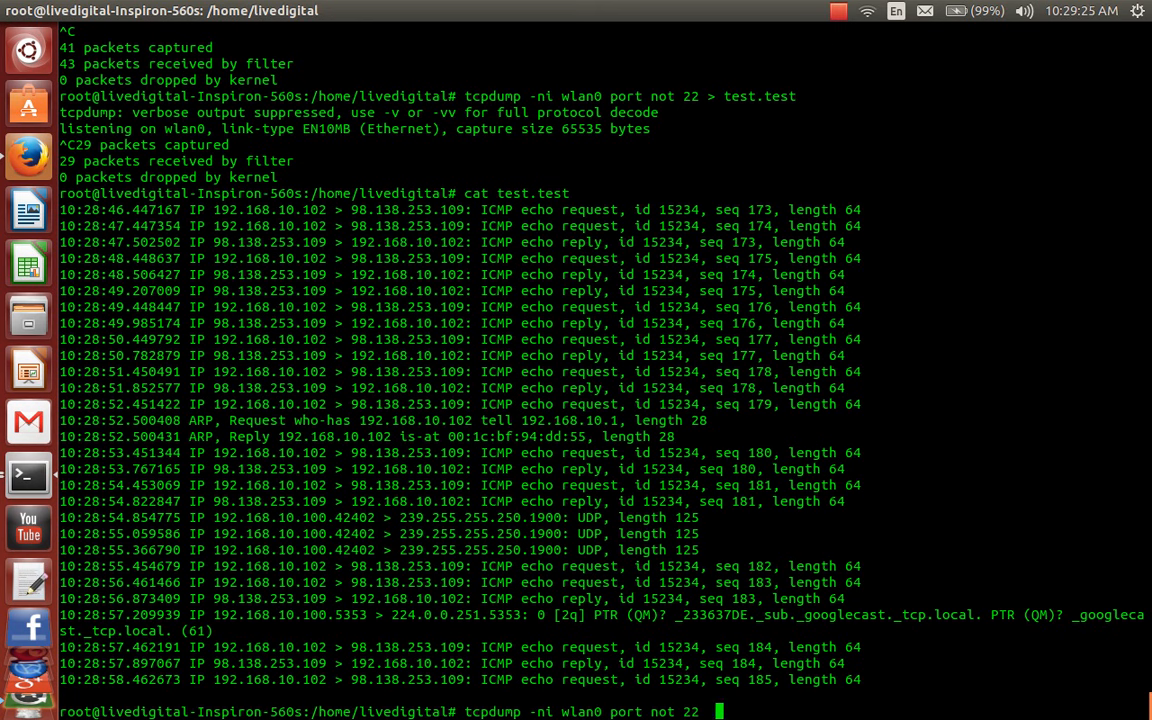
pyautogui.write('and')
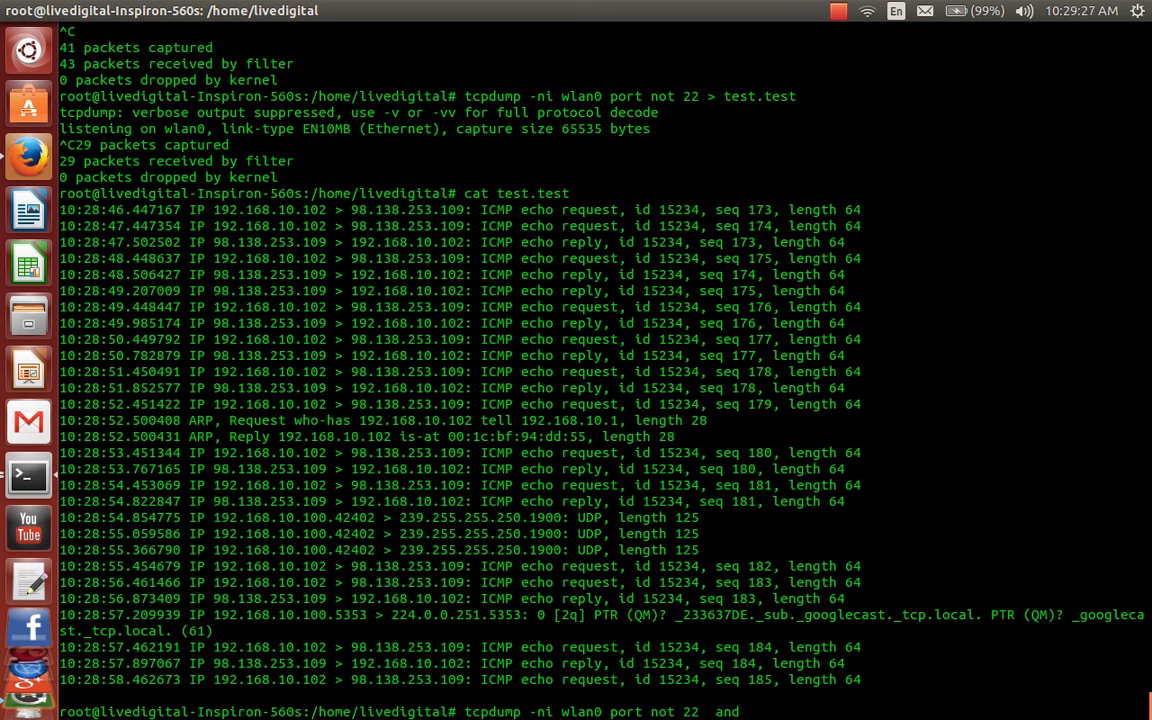
pyautogui.write('port')
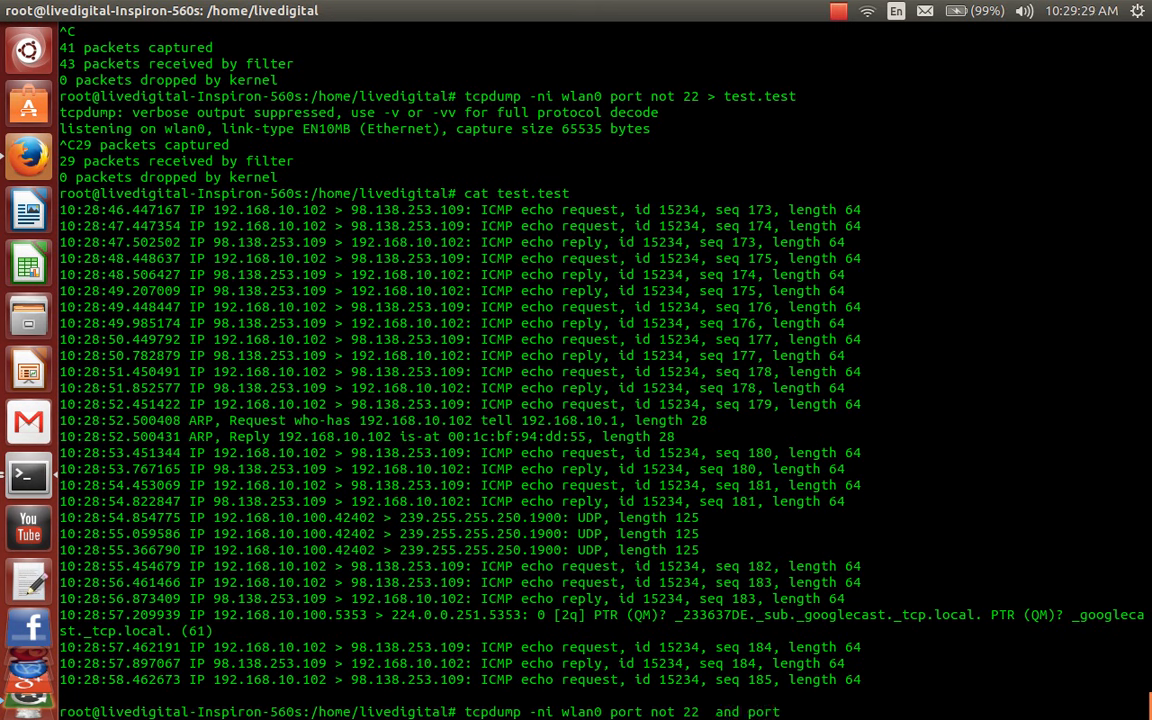
pyautogui.write('80')
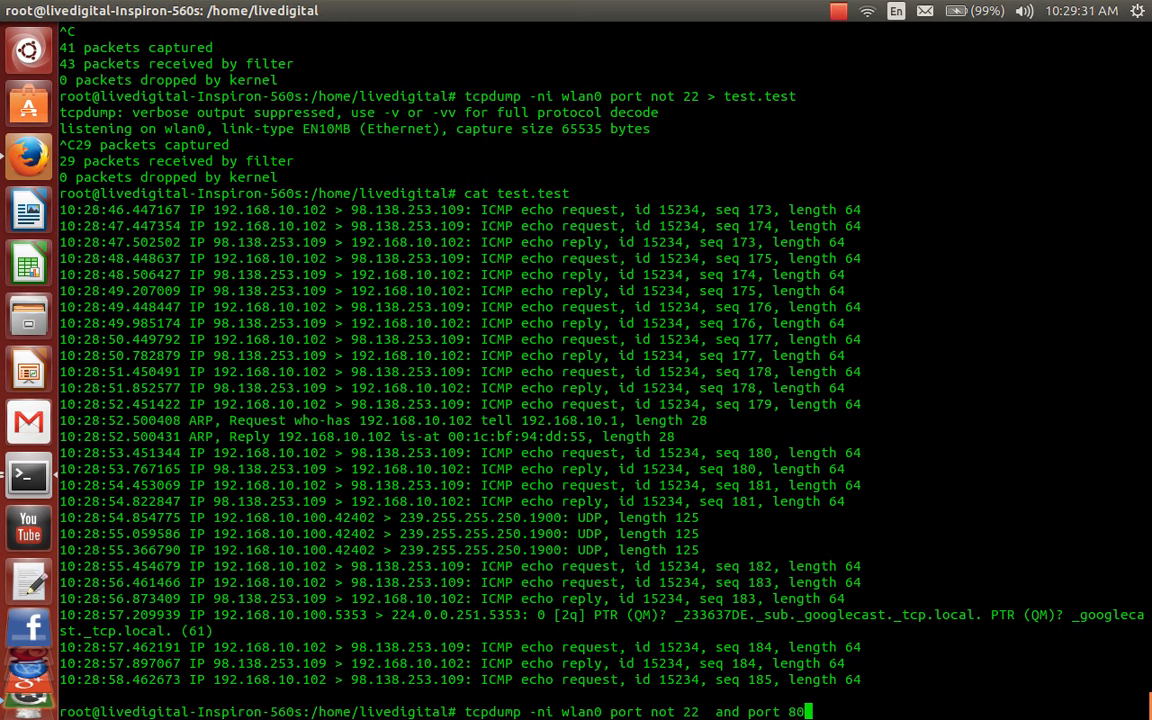
pyautogui.press('Return')
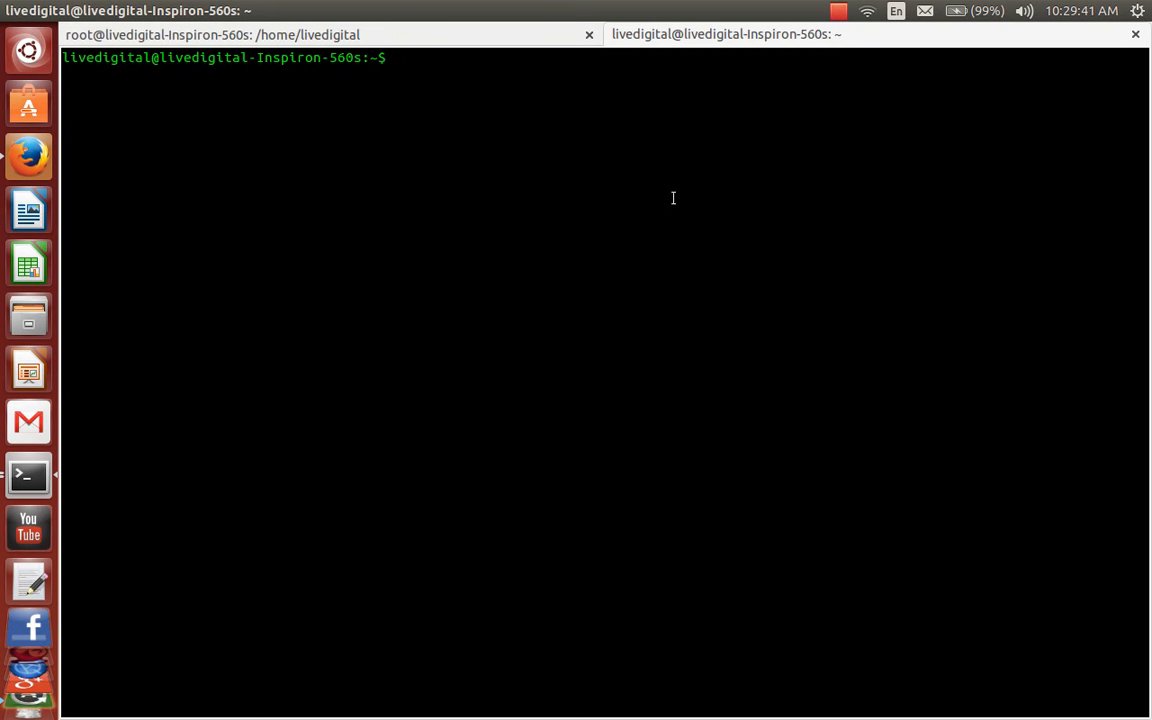
pyautogui.write('curl')
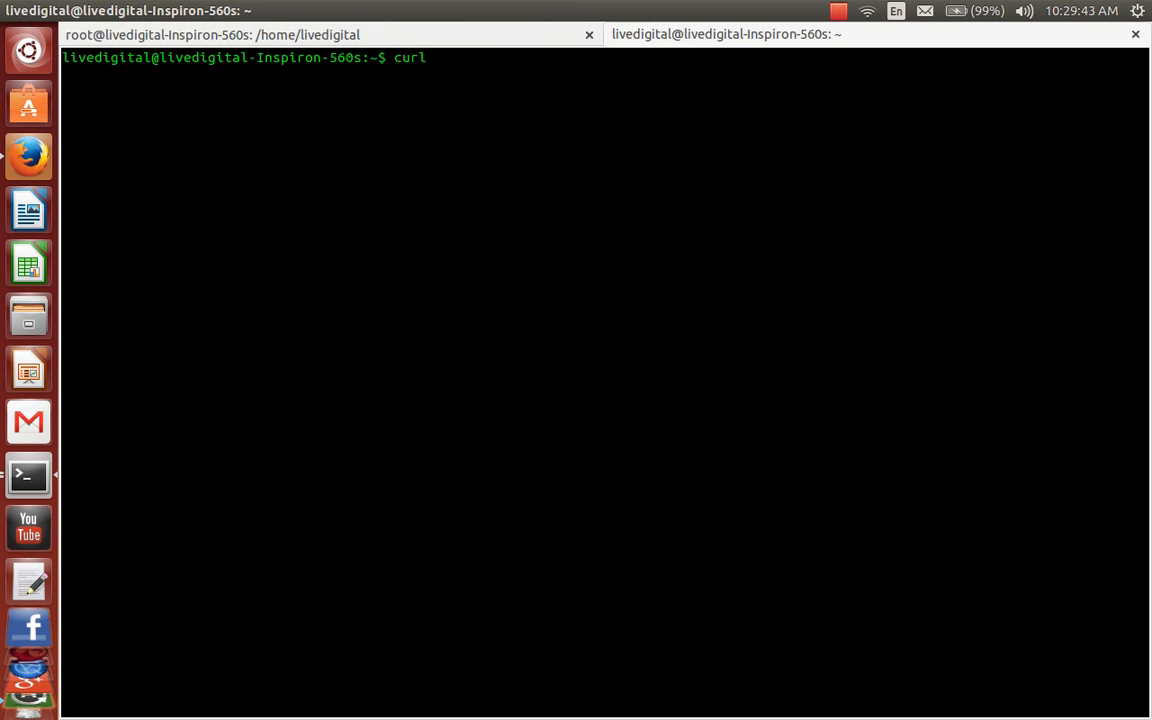
pyautogui.write('http')
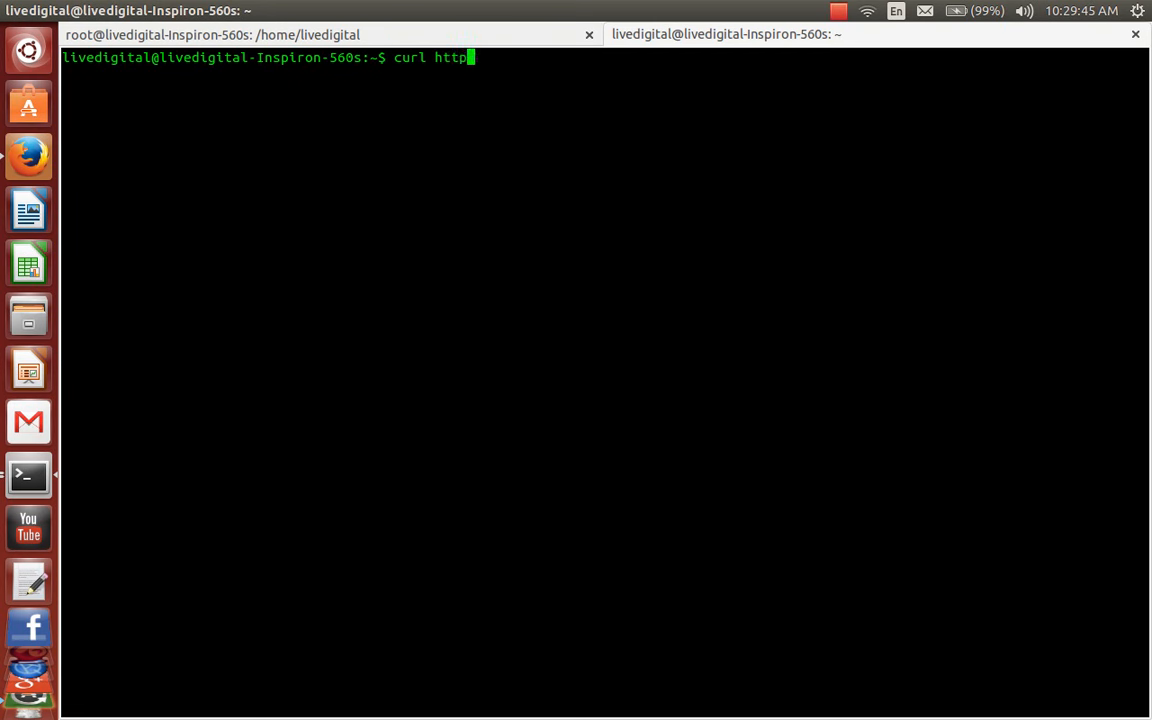
pyautogui.write('://g')
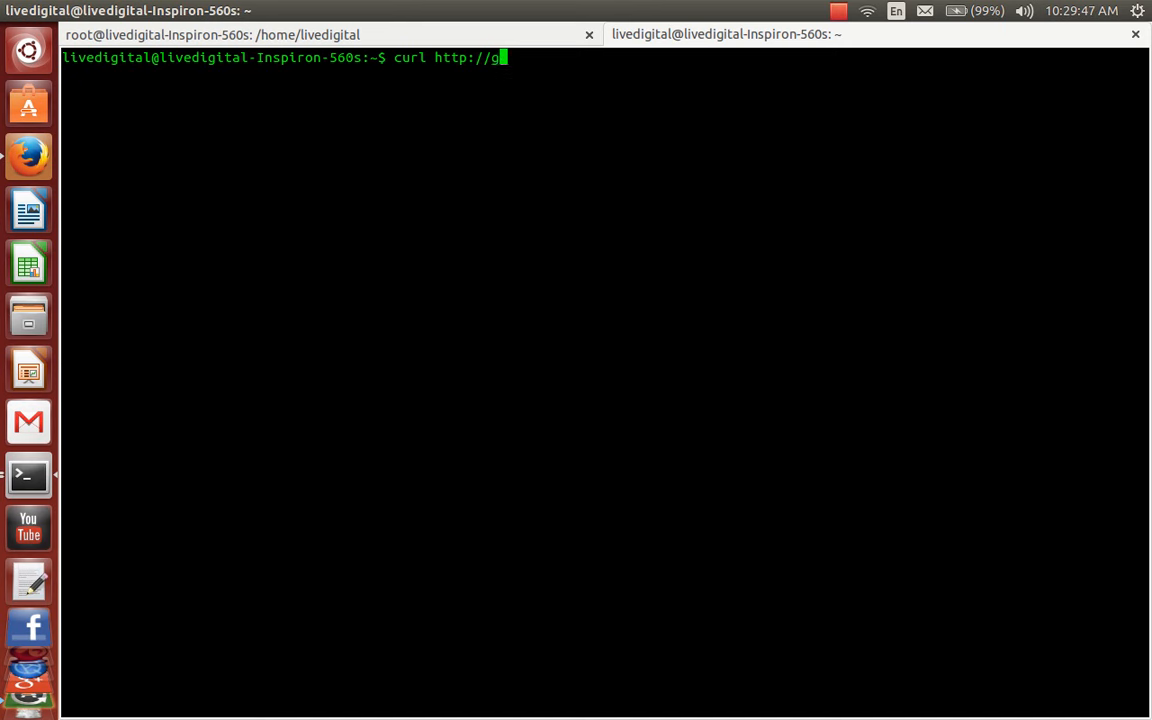
pyautogui.write('oogle.com')
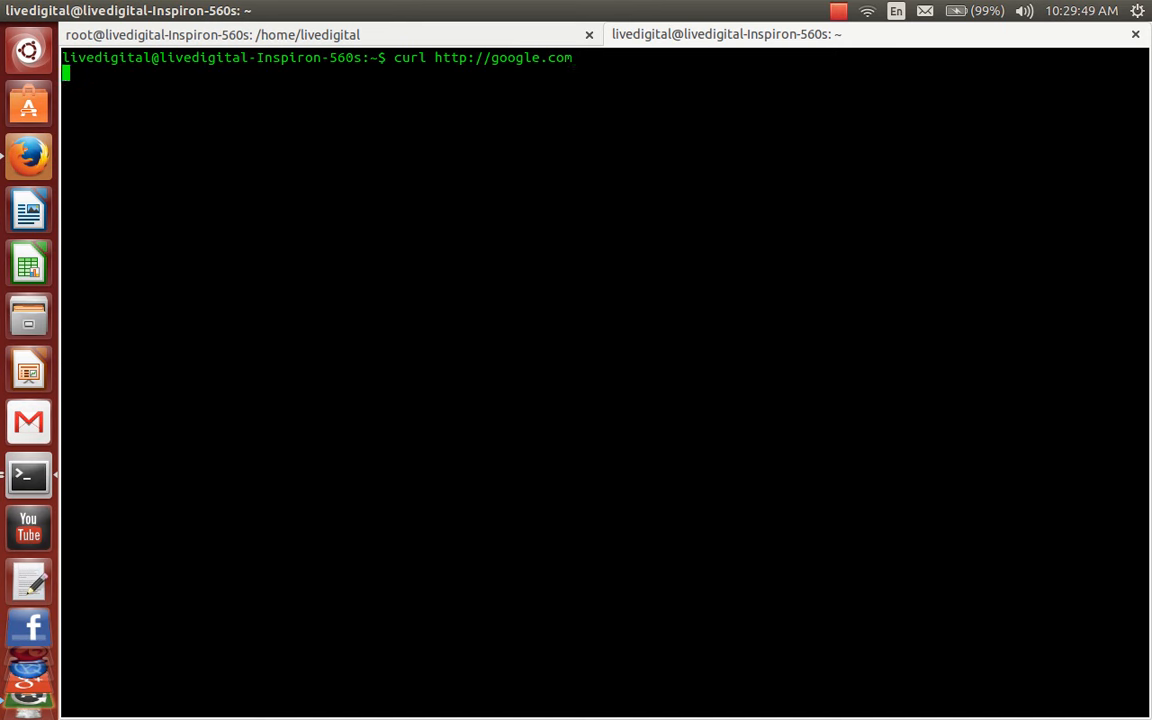
pyautogui.press('Return')
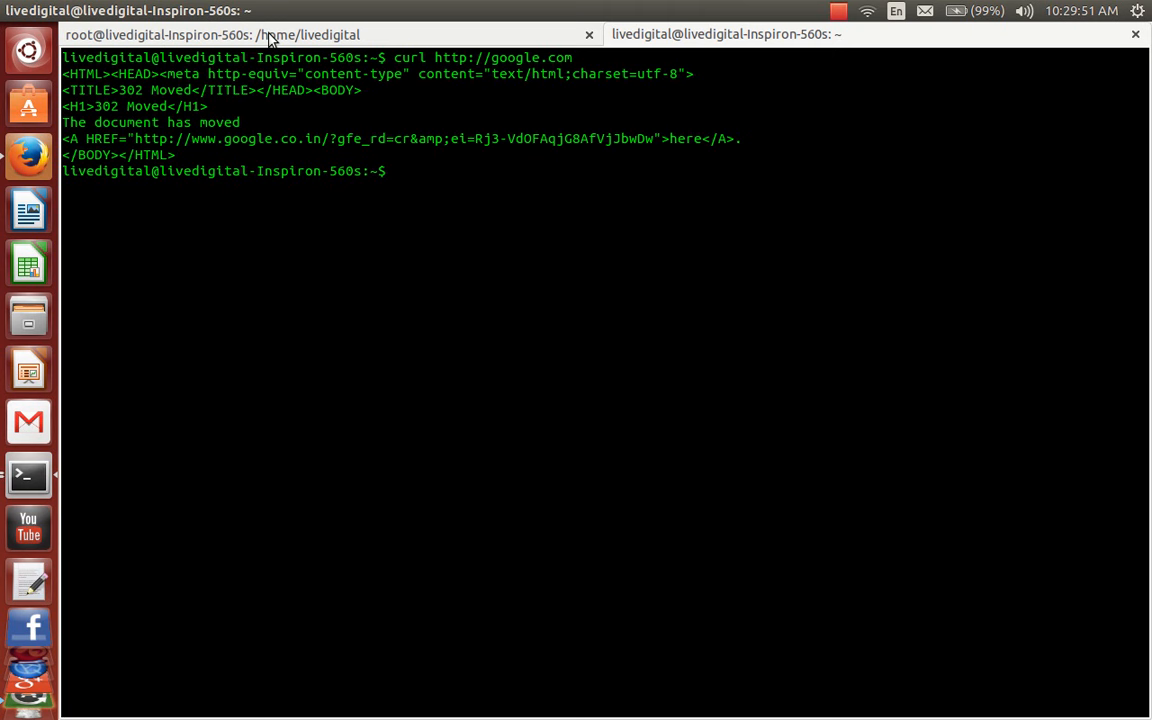
pyautogui.moveTo(660, 182)
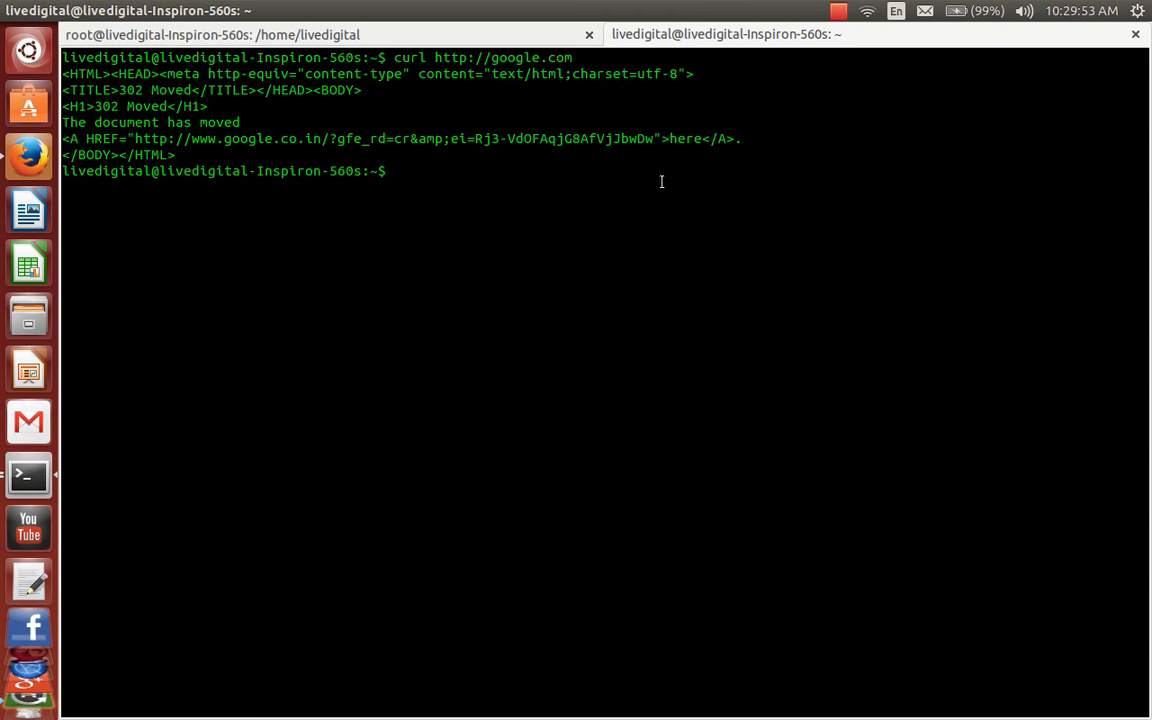
# - Recall the curl command, change the host to a Yahoo address and send the request
pyautogui.write('curl http://google.com')
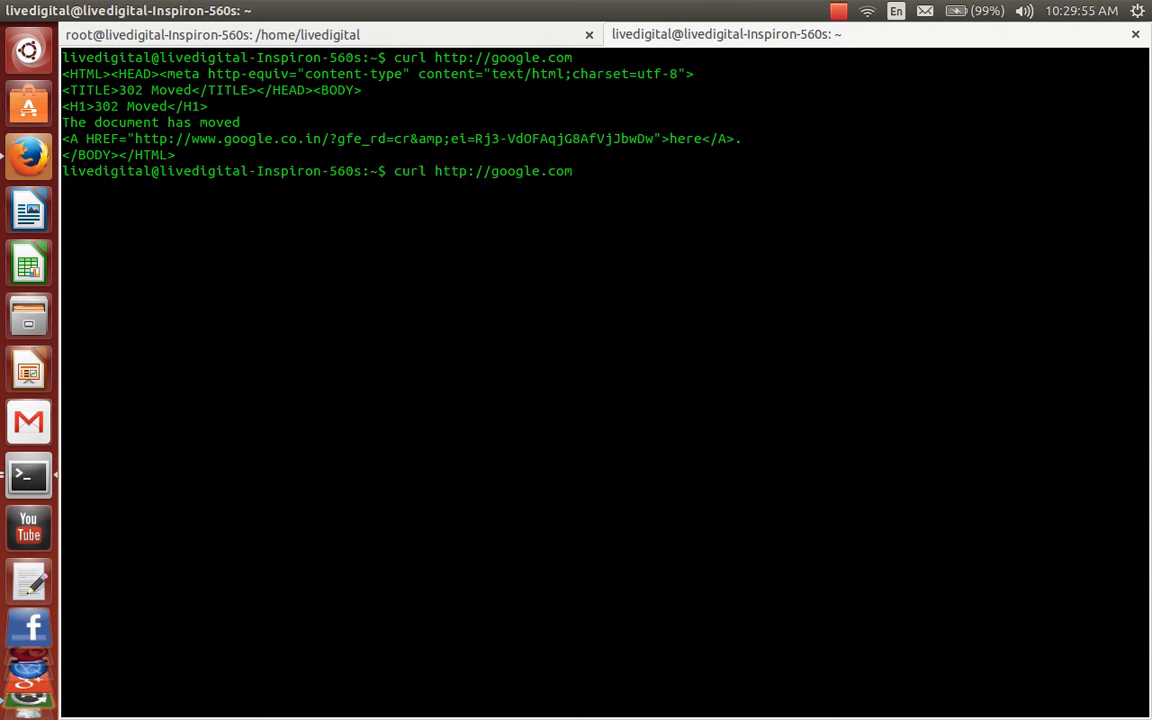
pyautogui.press('BackSpace')
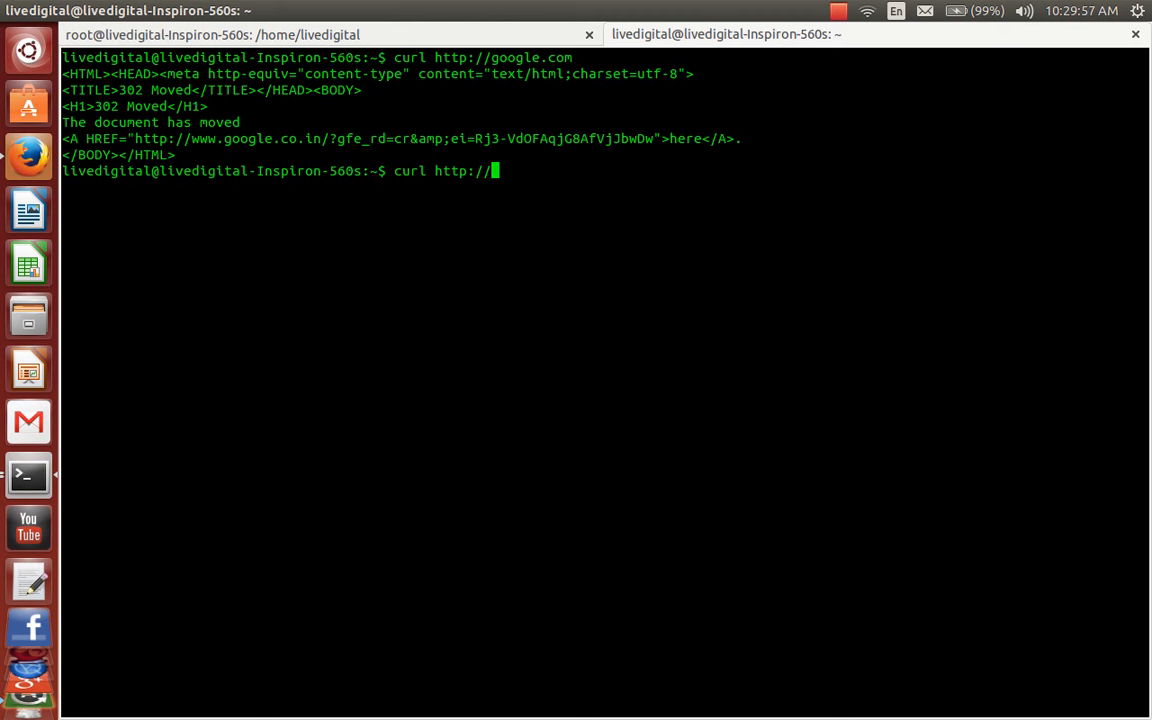
pyautogui.write('yahoo.')
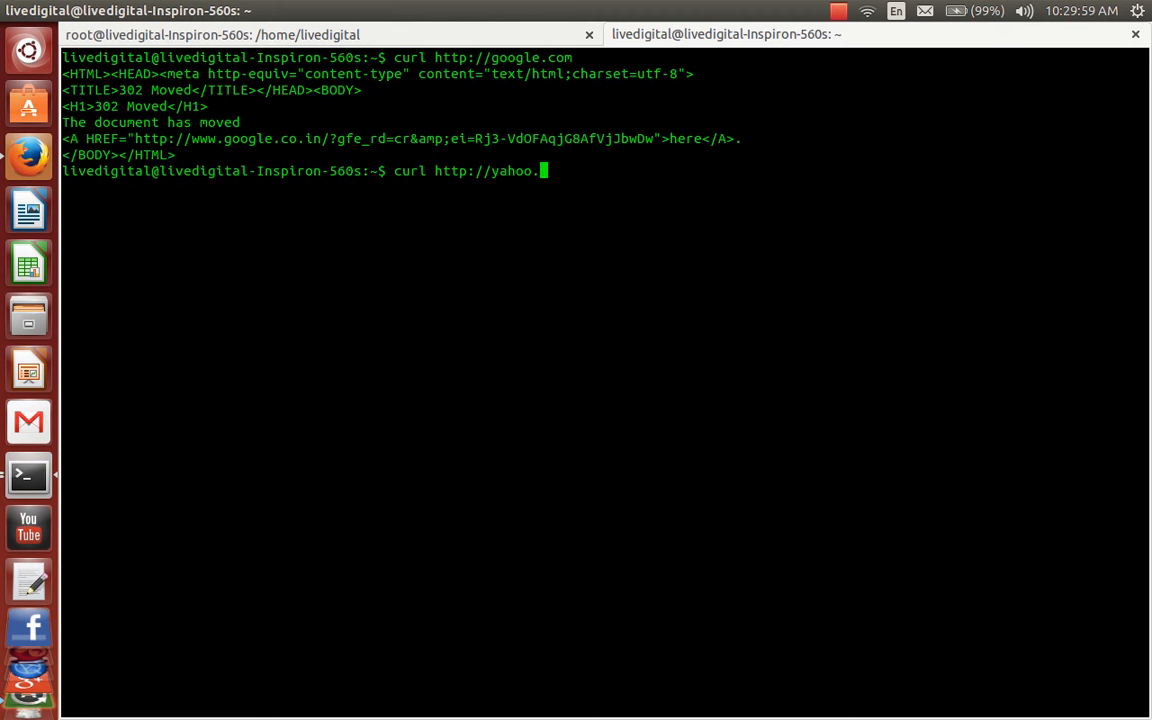
pyautogui.press('Return')
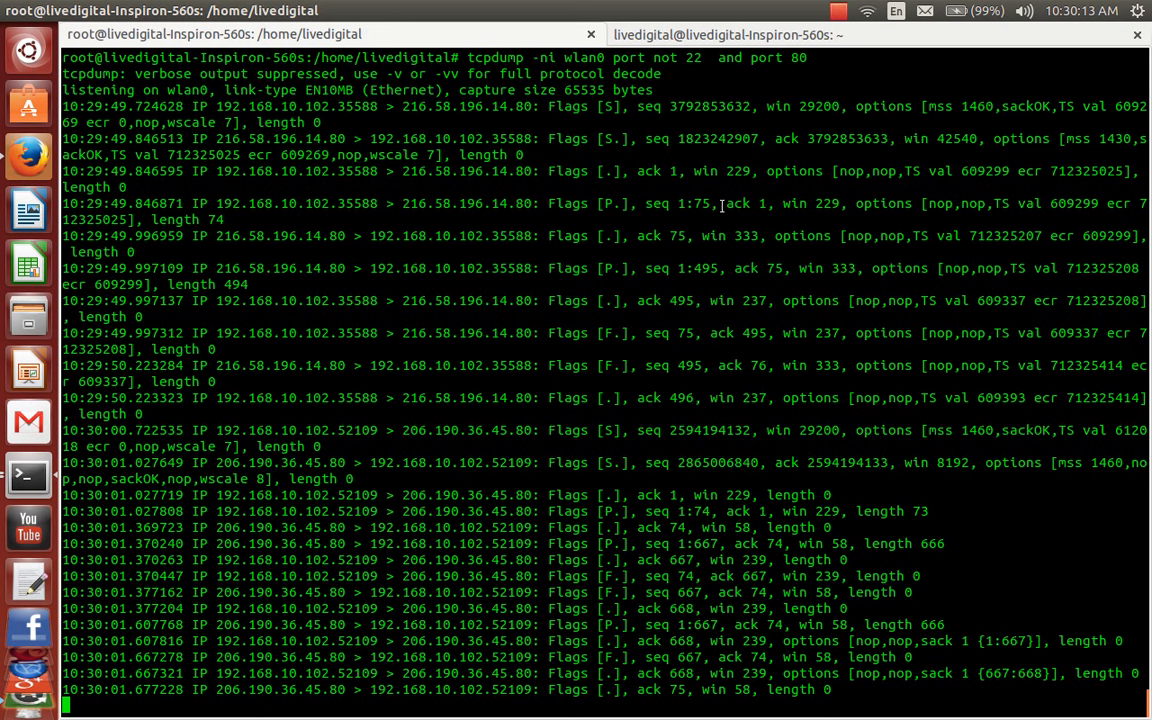
pyautogui.moveTo(844, 50)
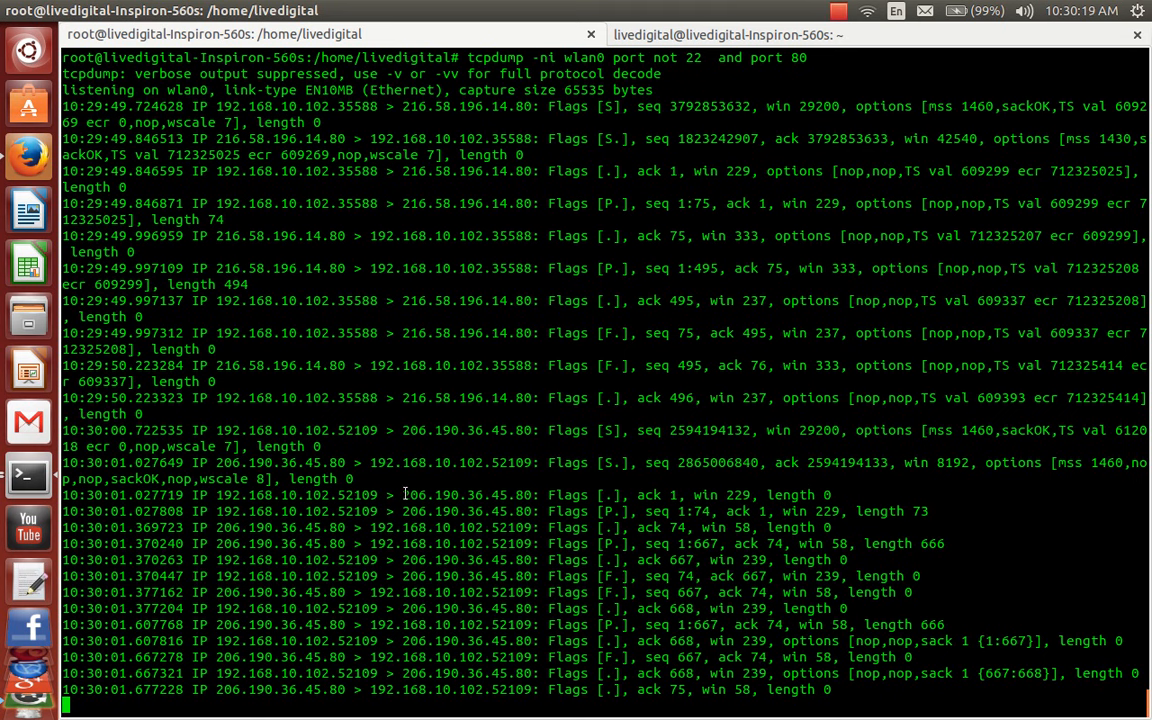
# - Highlight the 206.190.36.45 destination address in the root tcpdump output
pyautogui.doubleClick(454, 494)
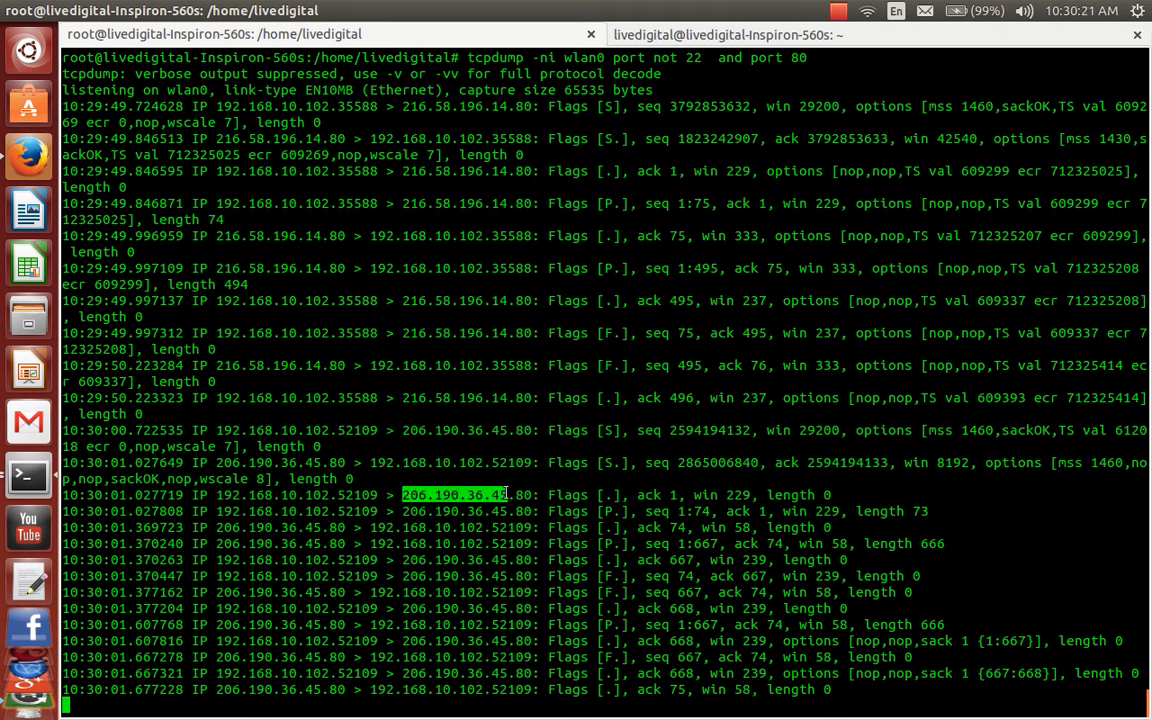